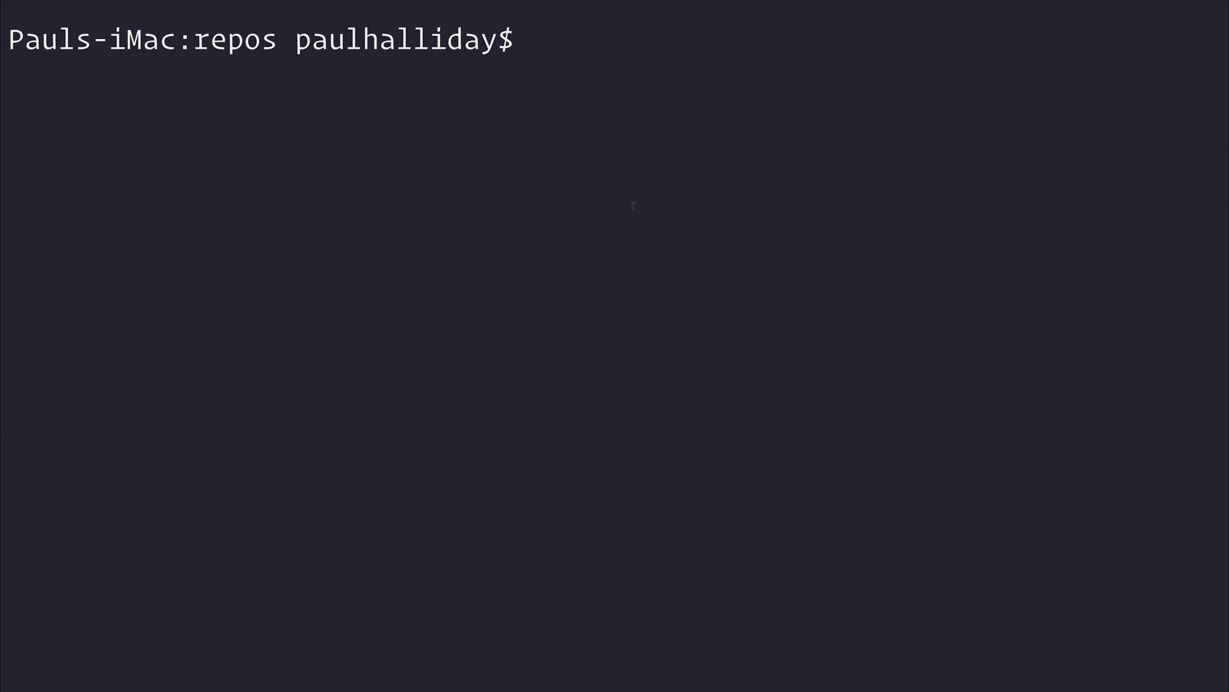
# Create a moonbars folder containing index.html and app.js from the terminal
pyautogui.write('mk')
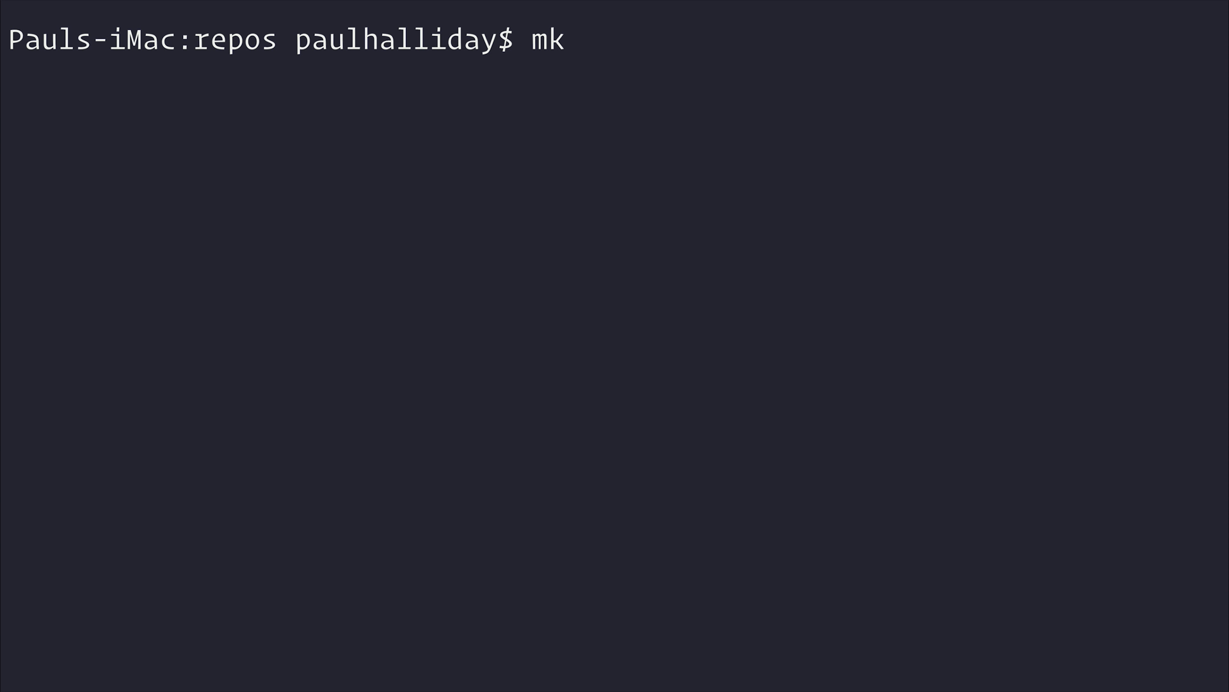
pyautogui.write('dir')
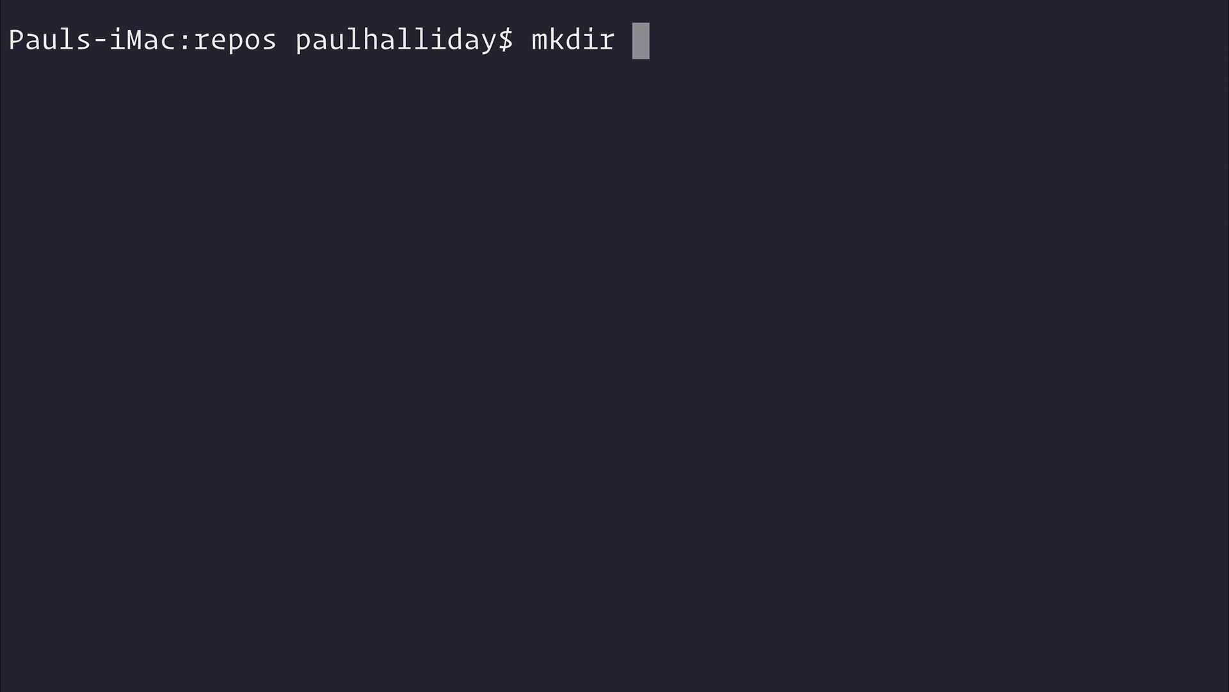
pyautogui.write('mo')
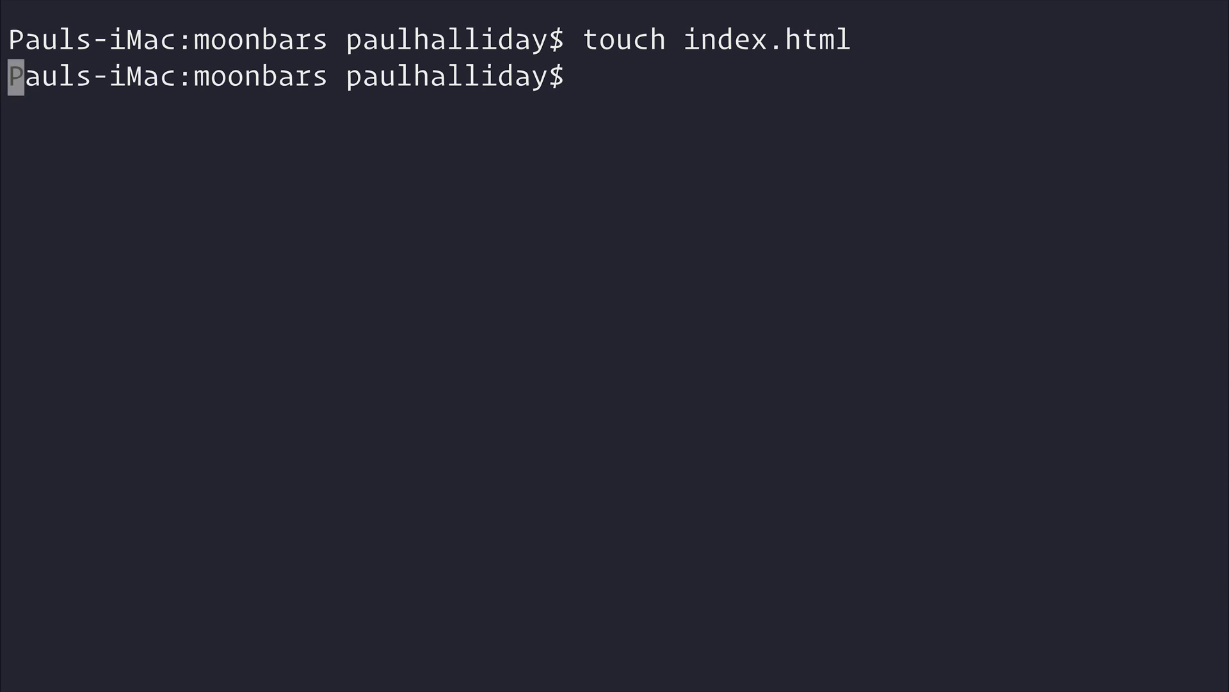
pyautogui.write('touch app.js')
pyautogui.write('code .')
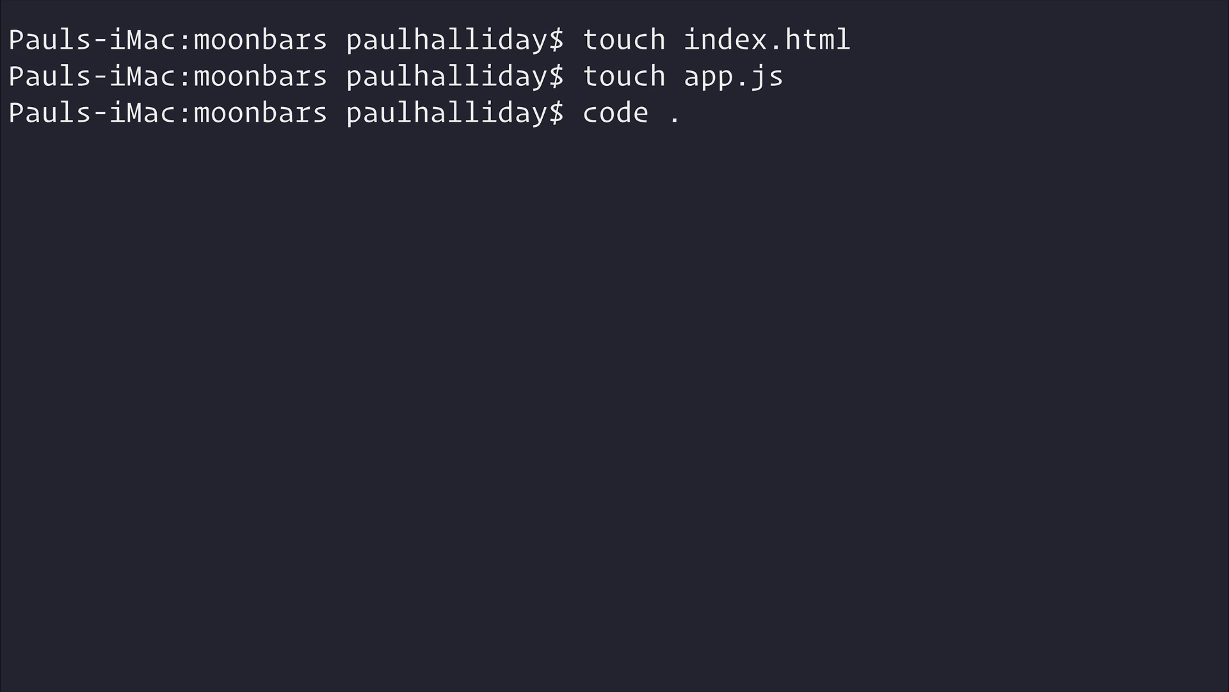
# Open the folder in the editor and start http-server on it
pyautogui.write('&&')
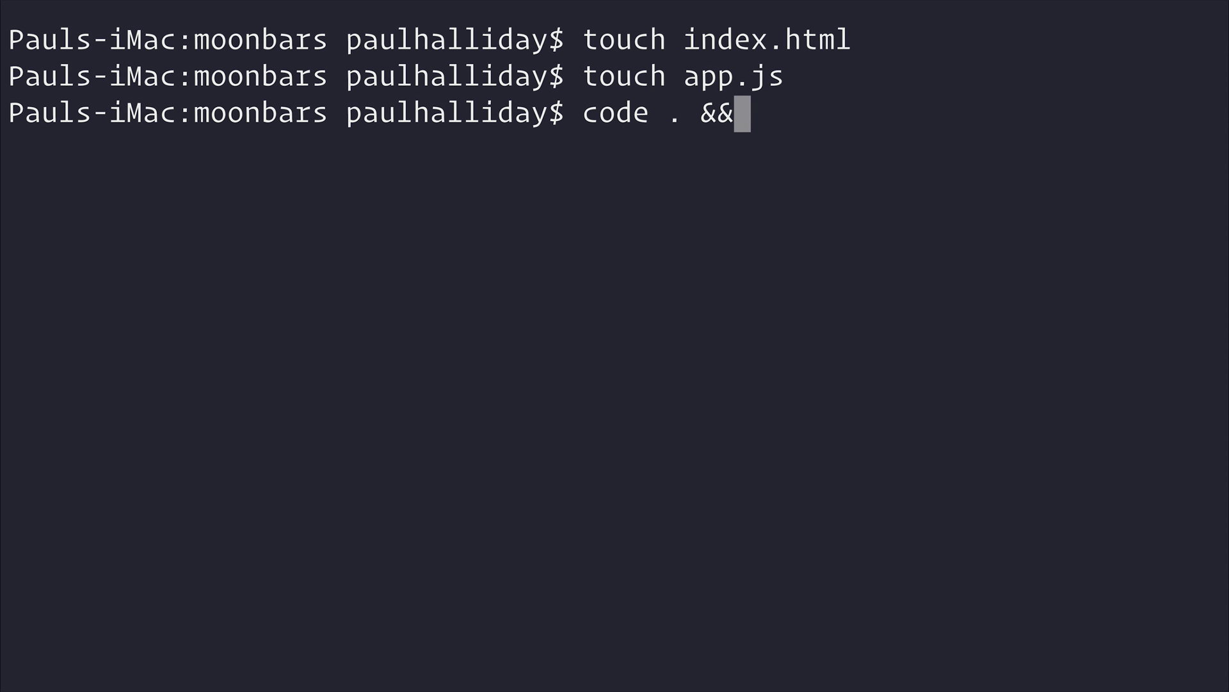
pyautogui.write('http-serve')
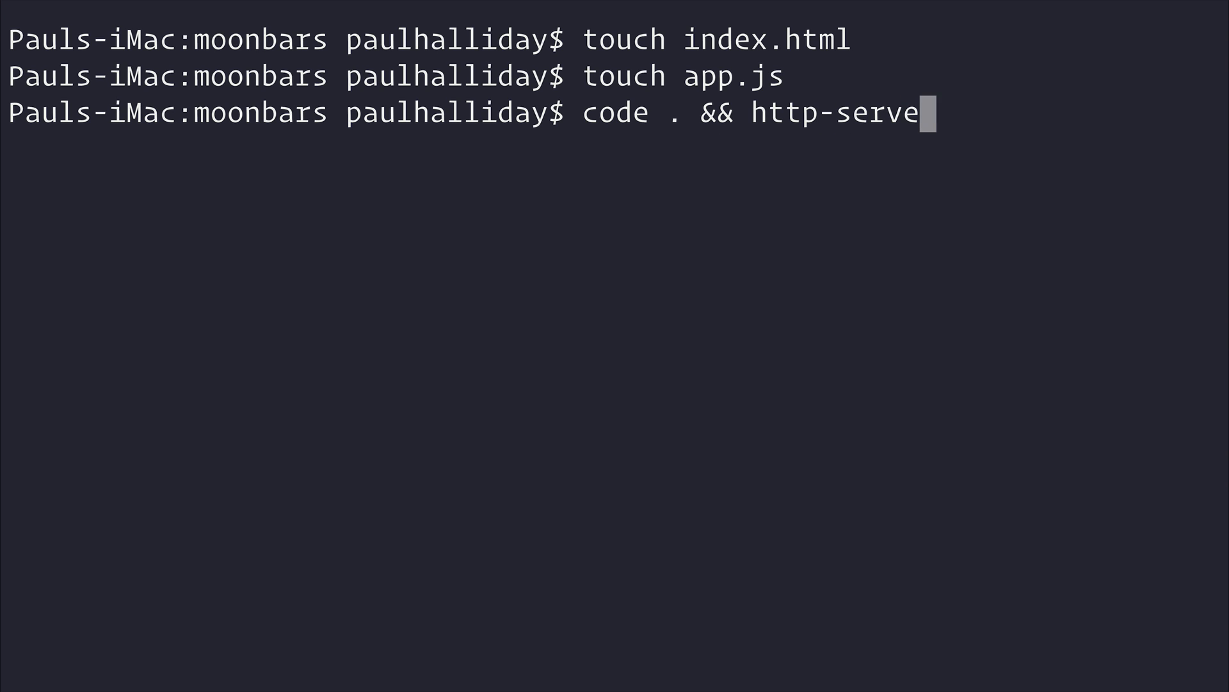
pyautogui.write('r .')
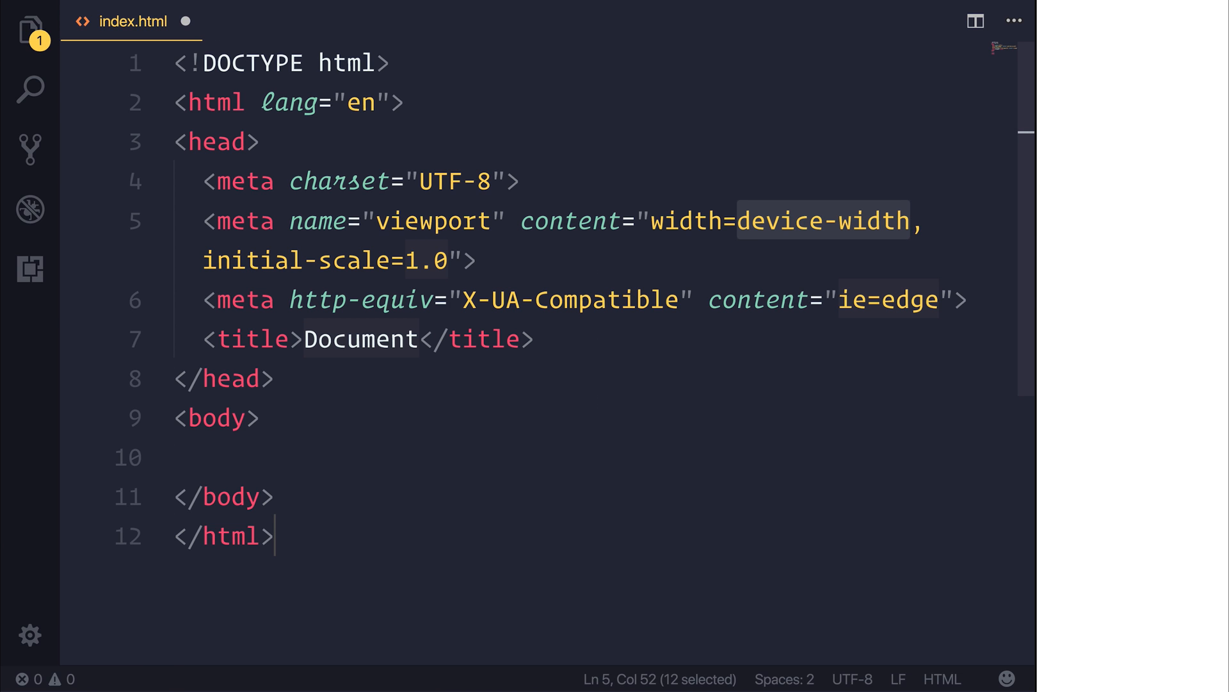
# Retitle the page 'Moon.js Bars'
pyautogui.doubleClick(360, 338)
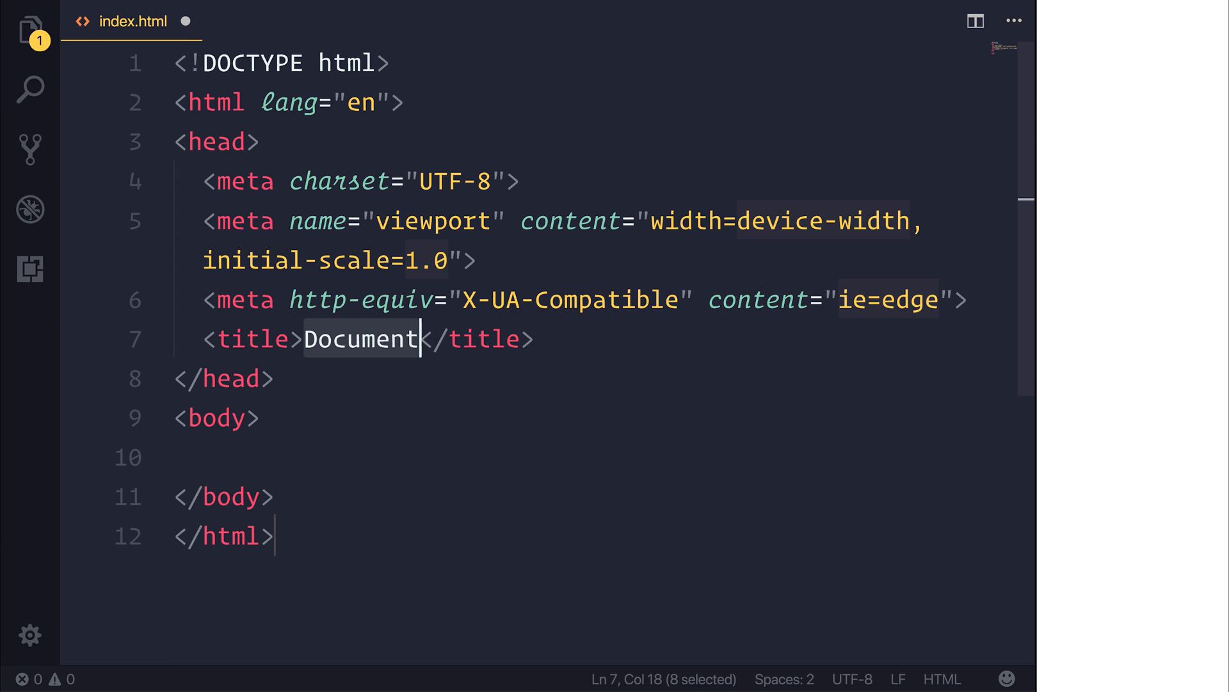
pyautogui.write('Moon.js Bars')
pyautogui.click(582, 458)
pyautogui.write('<!--')
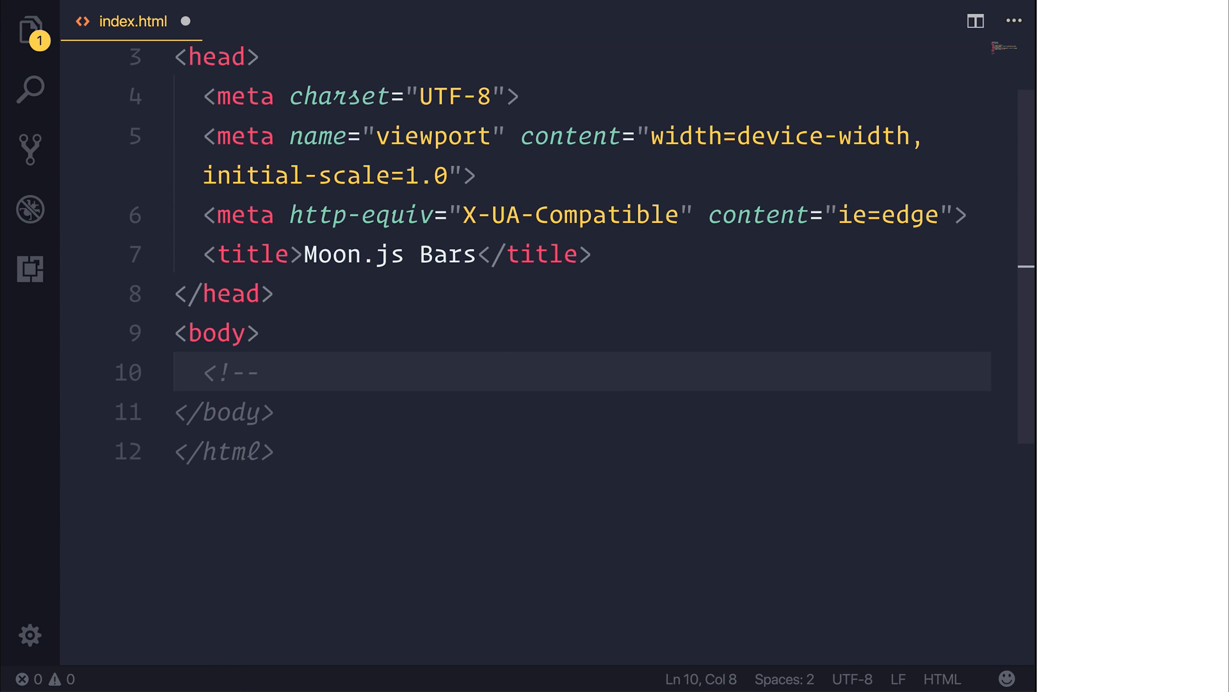
pyautogui.write('Moon.js -->')
pyautogui.write('<script src=""></script>')
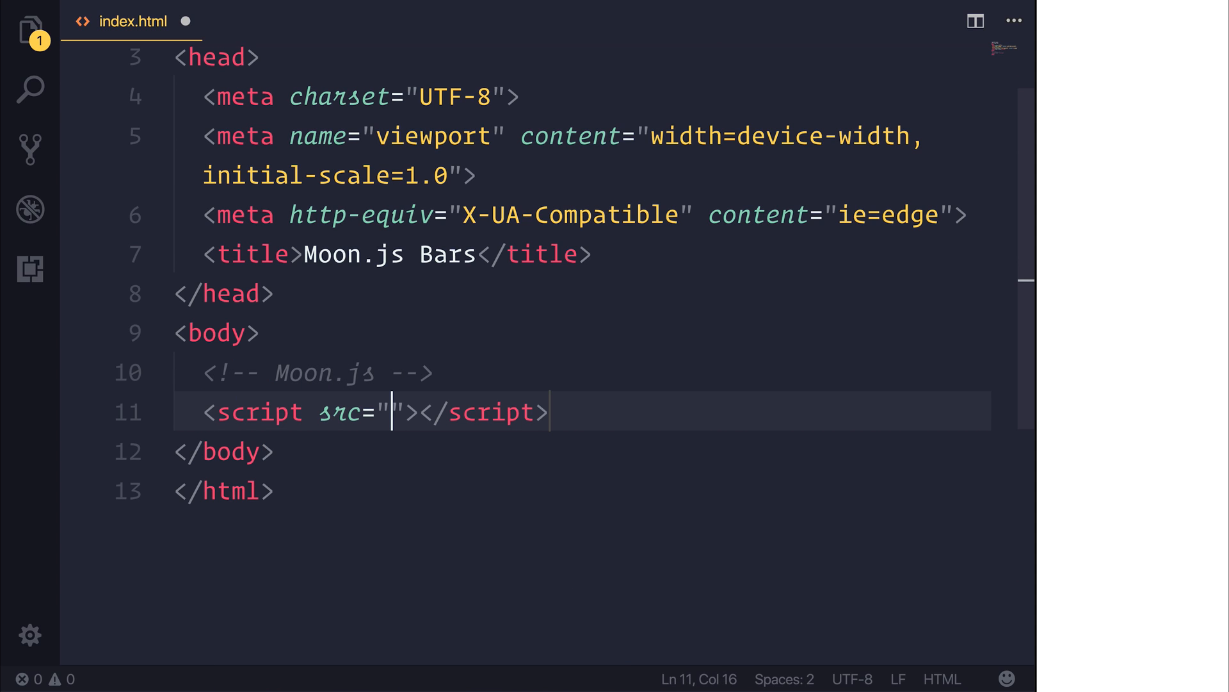
pyautogui.write('https:/')
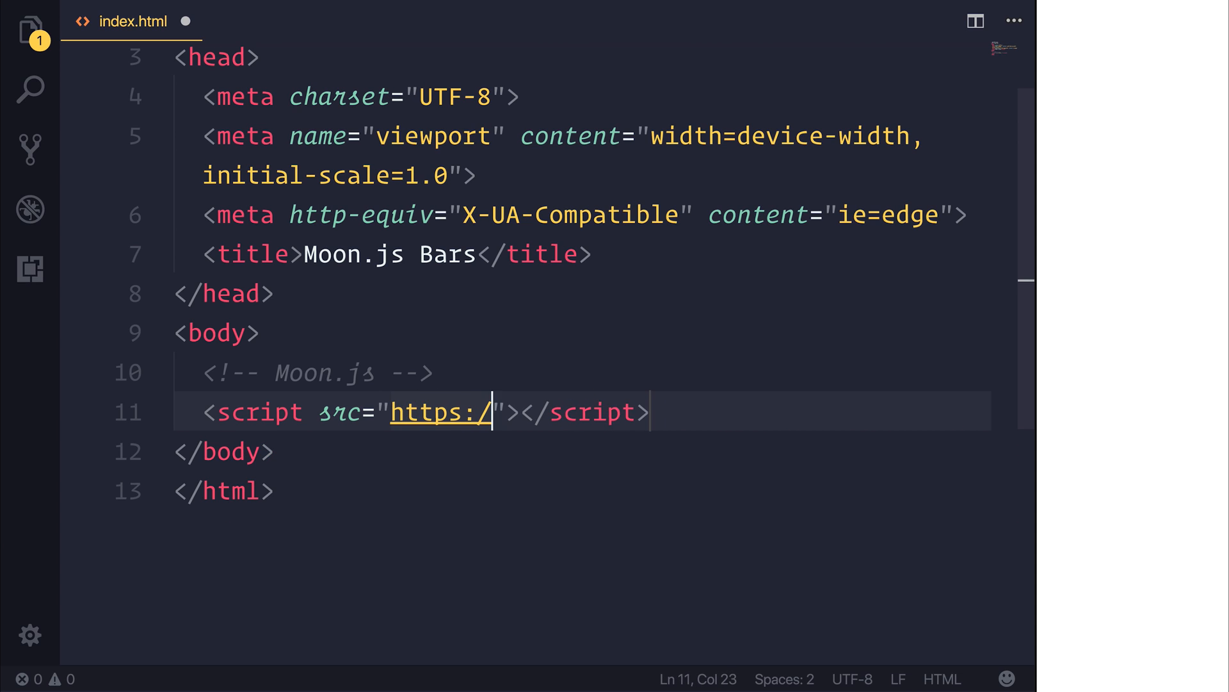
pyautogui.write('/unpkg.com/')
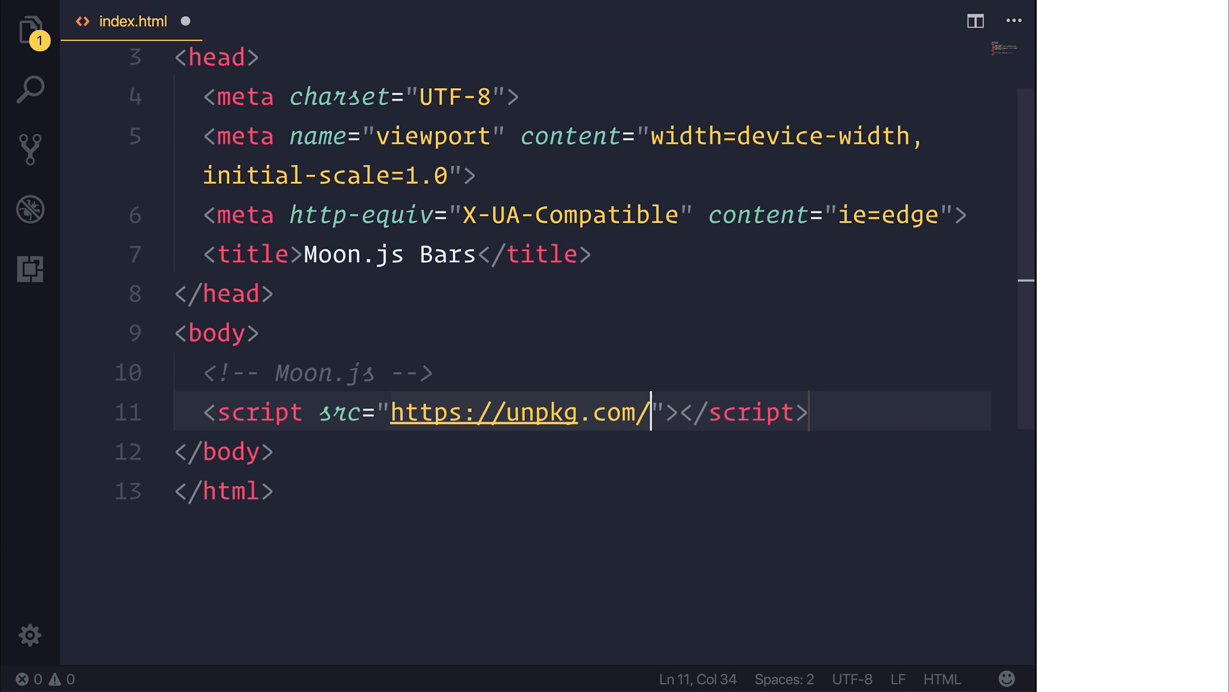
pyautogui.write('moonjs/dist')
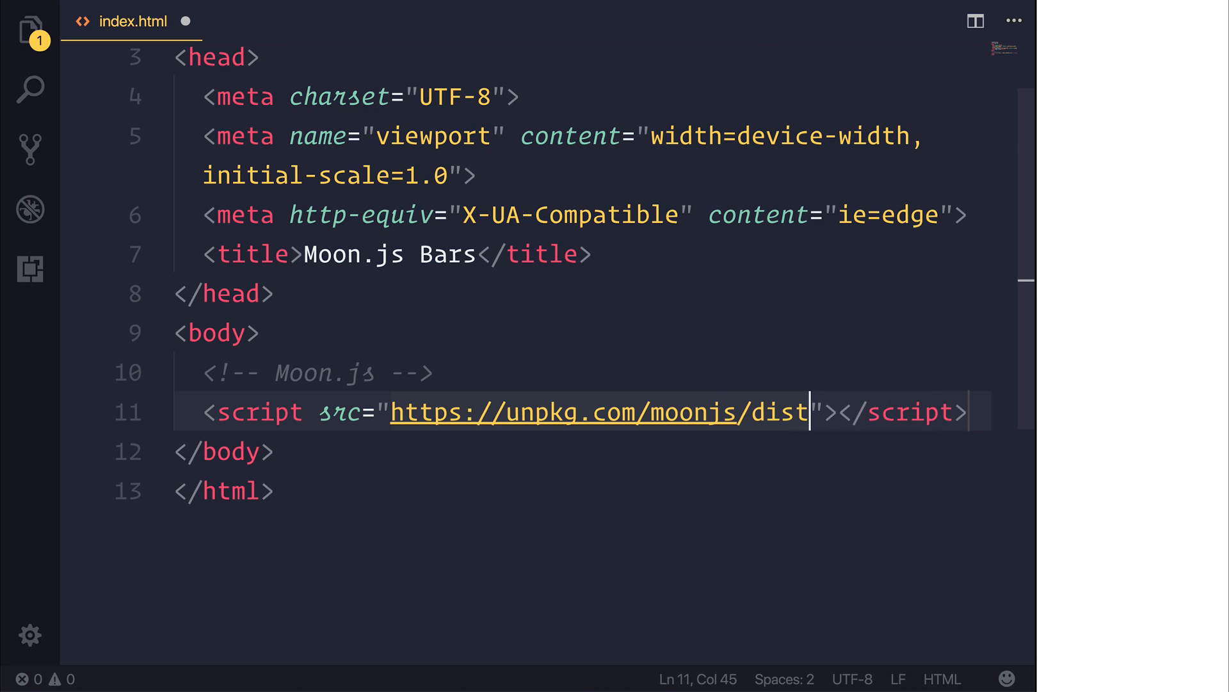
pyautogui.write('/moon.js')
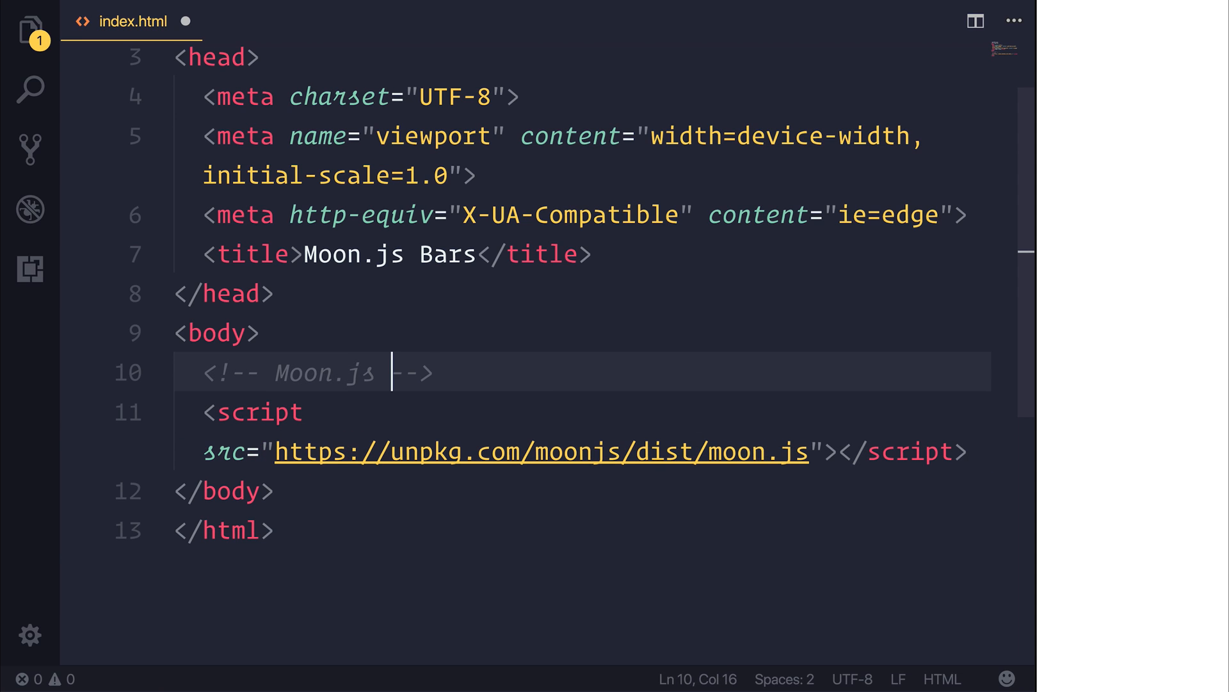
pyautogui.write('Development Build of')
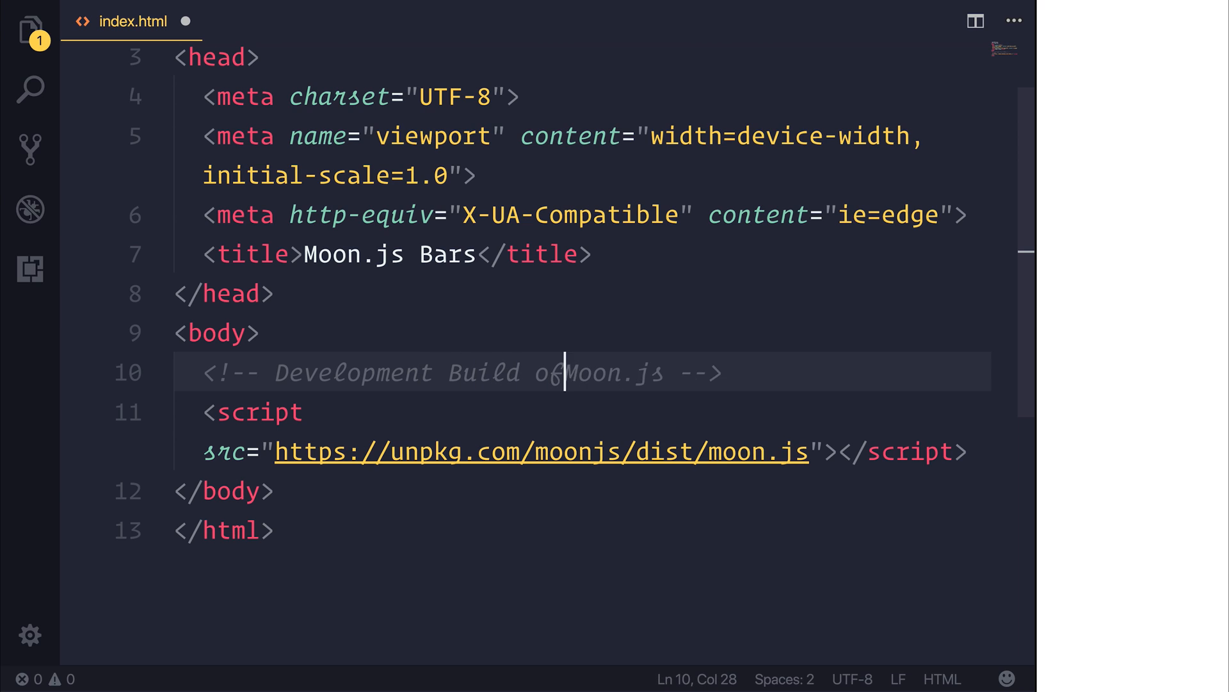
pyautogui.press('Enter')
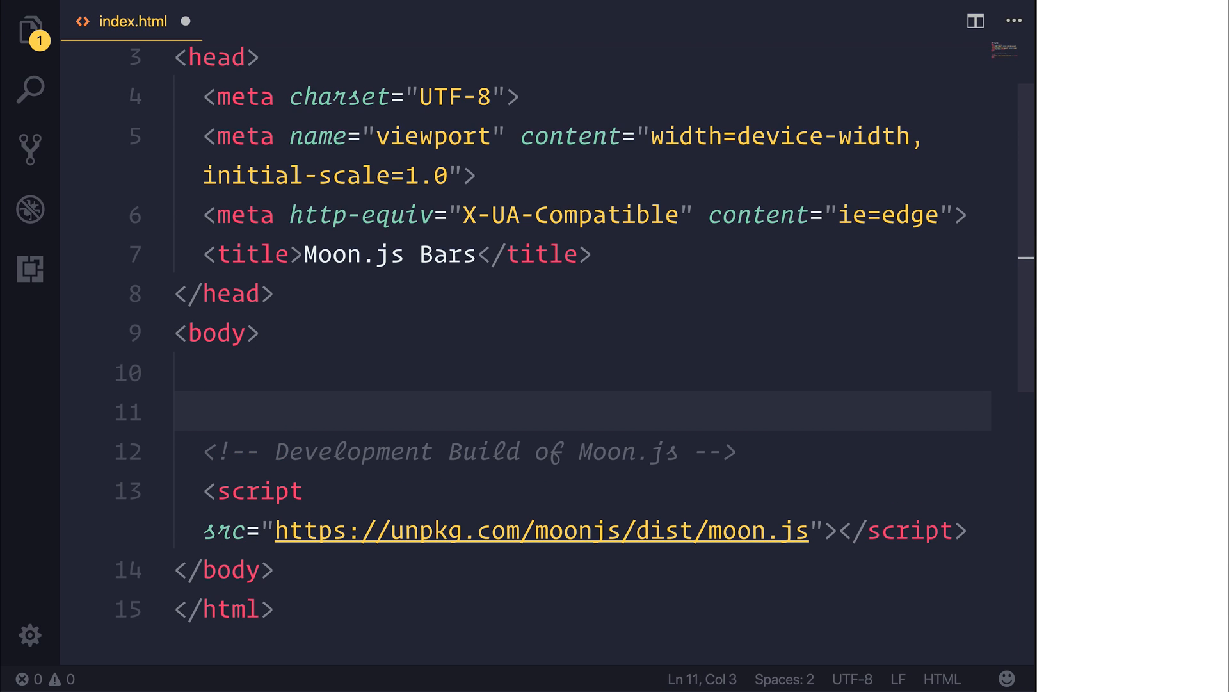
pyautogui.click(203, 530)
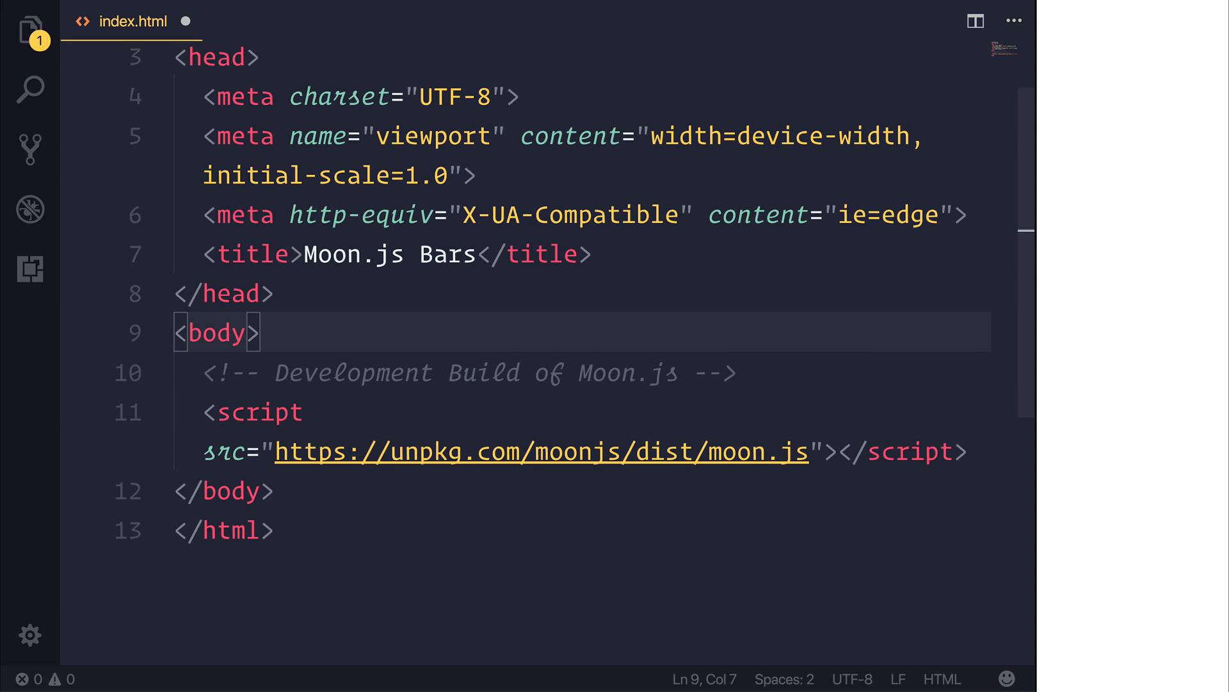
pyautogui.click(259, 411)
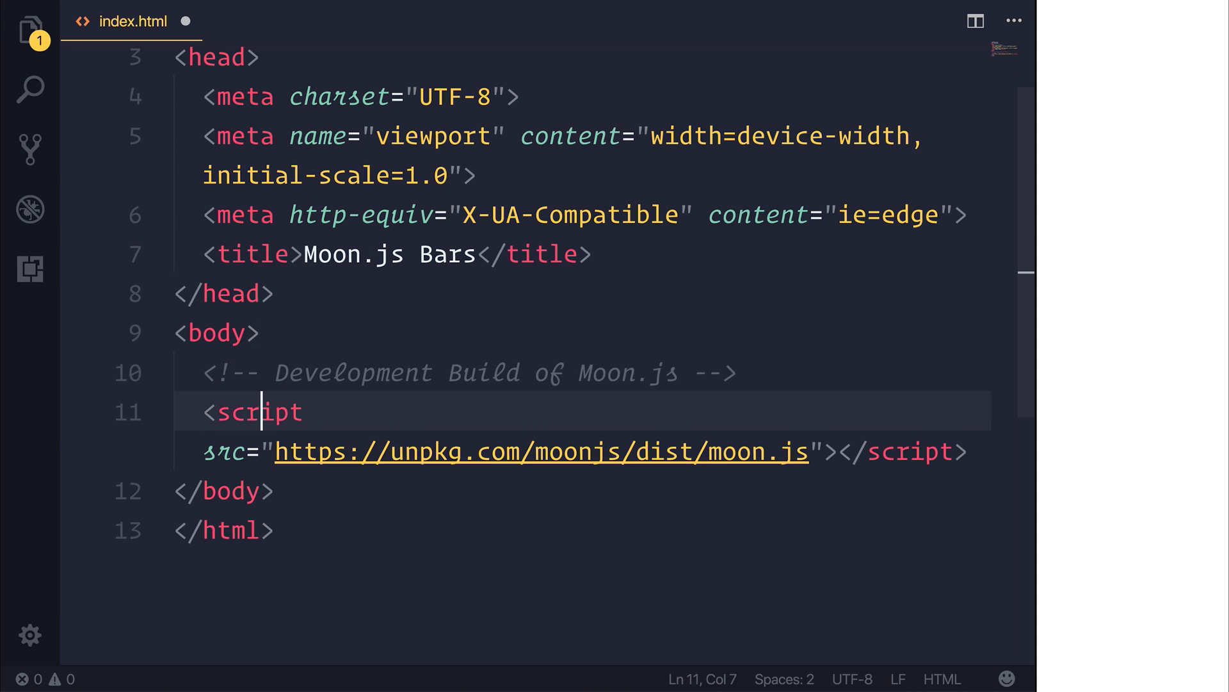
pyautogui.press('Enter')
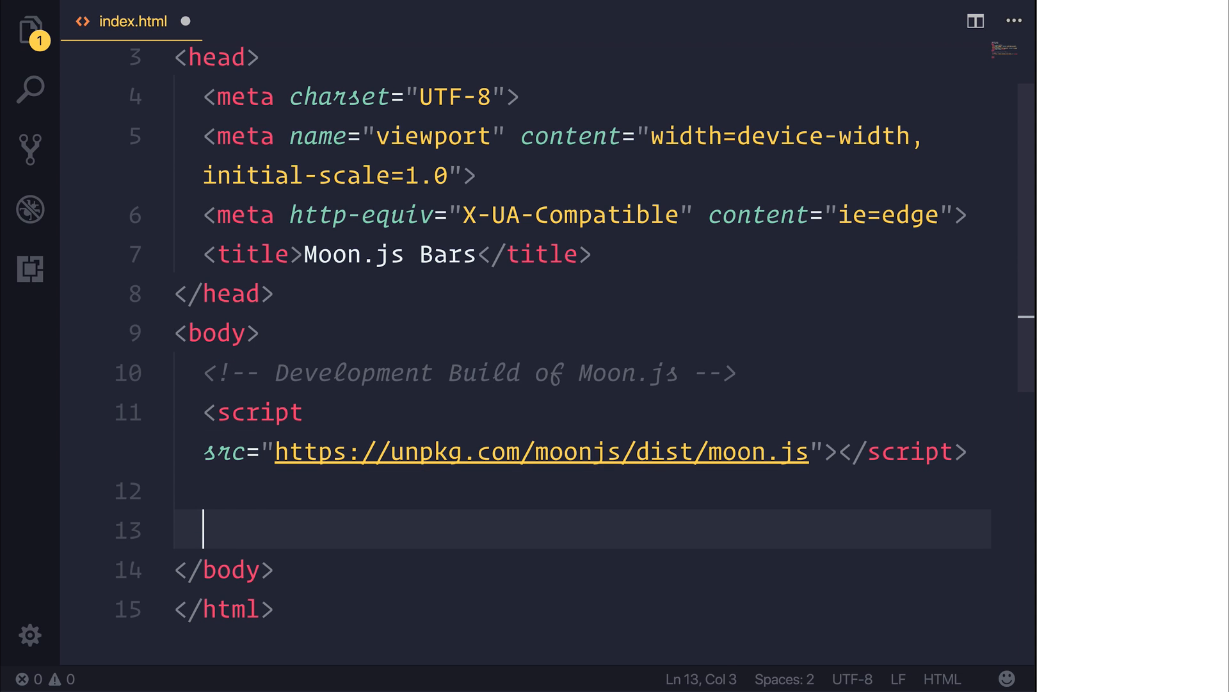
pyautogui.write('<!-- Moon Bars -')
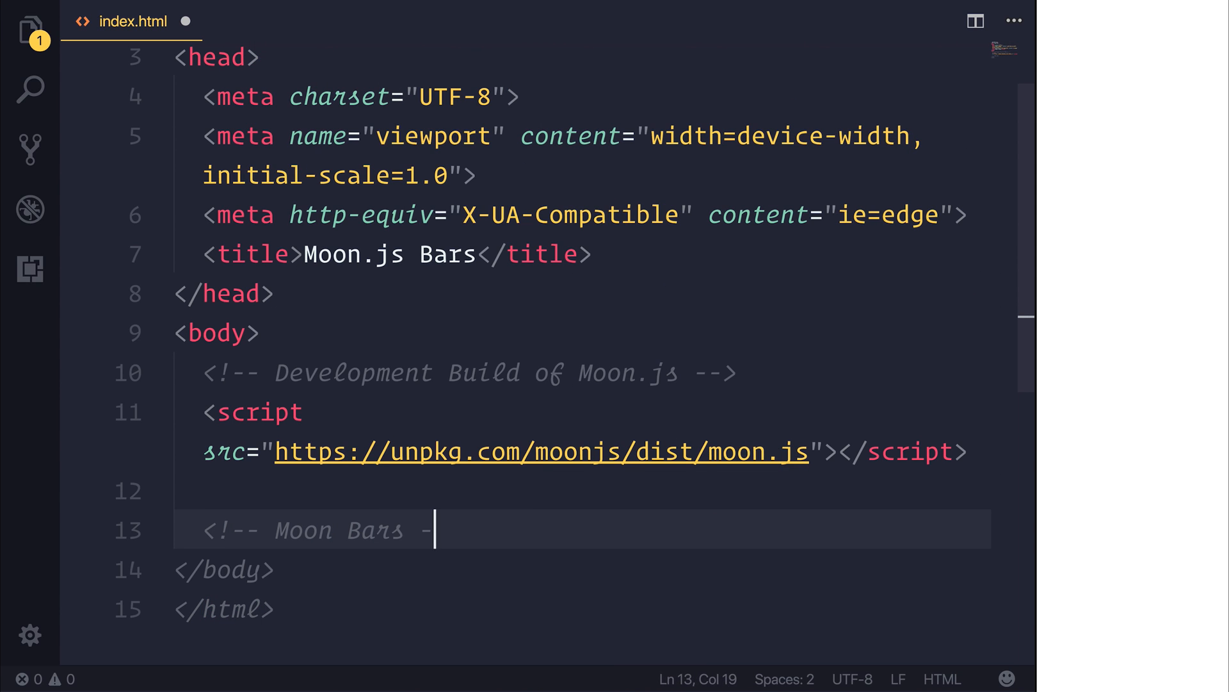
pyautogui.write('script src="https://unpkg.com/"></script>')
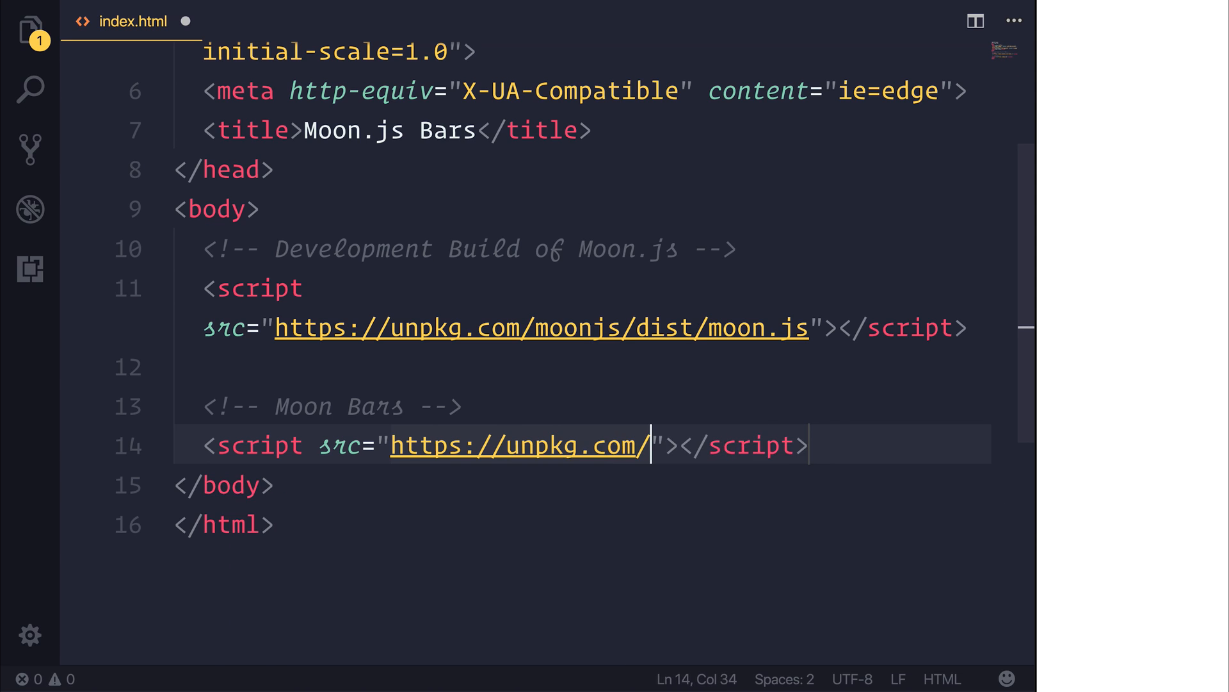
pyautogui.write('moon-bars')
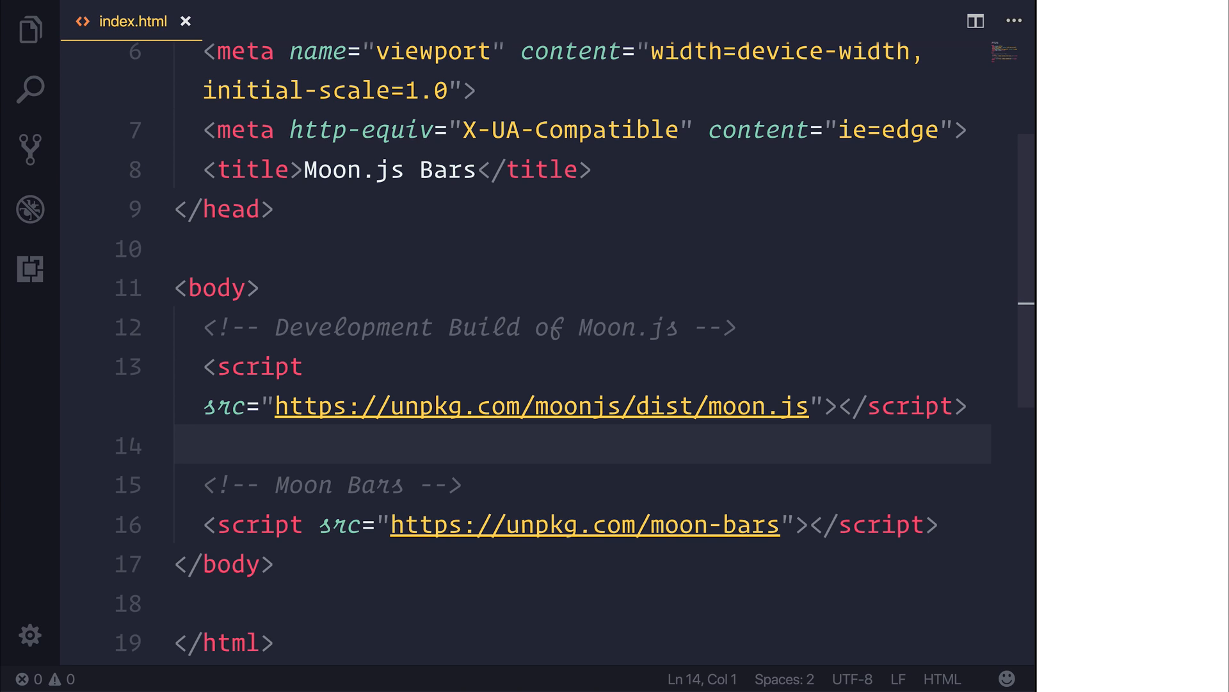
pyautogui.write('scriot')
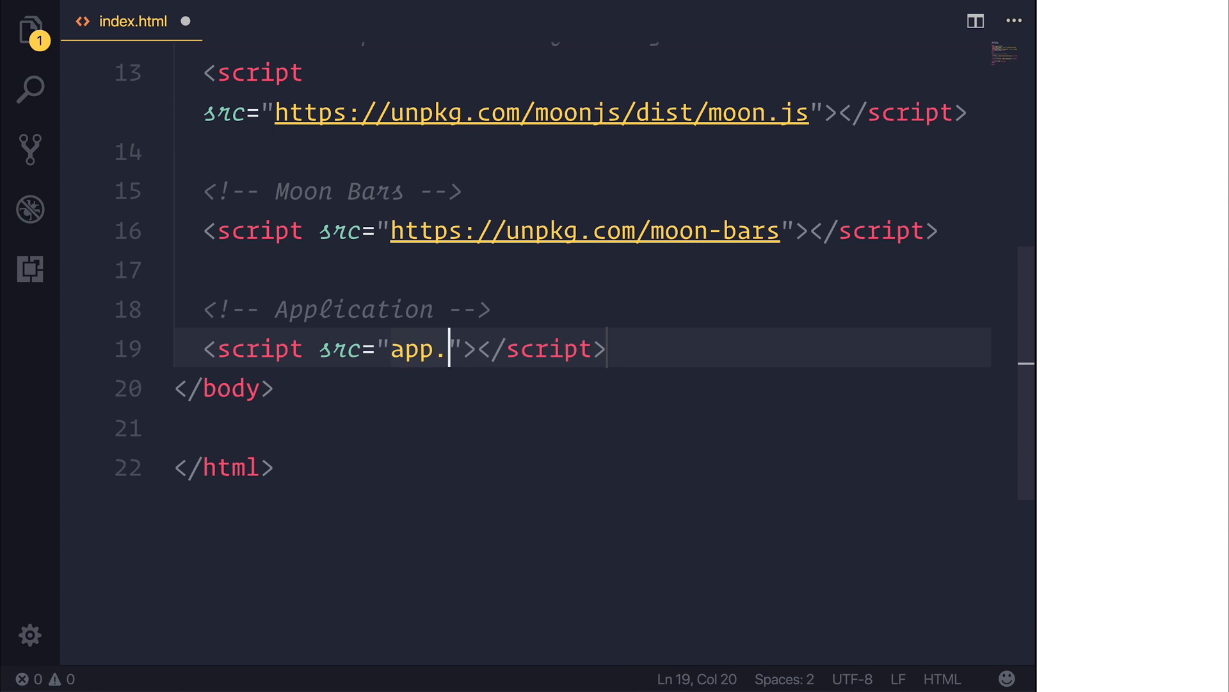
# Register the plugin in app.js with Moon.use(MoonBars); under an explanatory comment
pyautogui.click(261, 22)
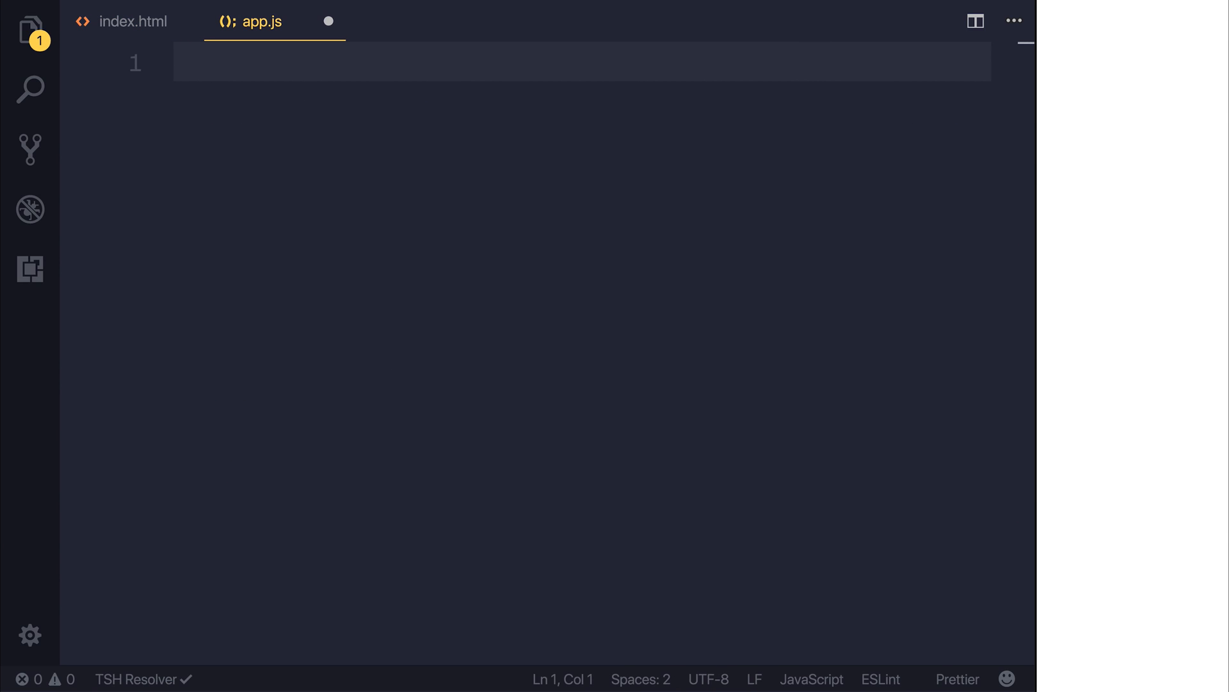
pyautogui.write('//')
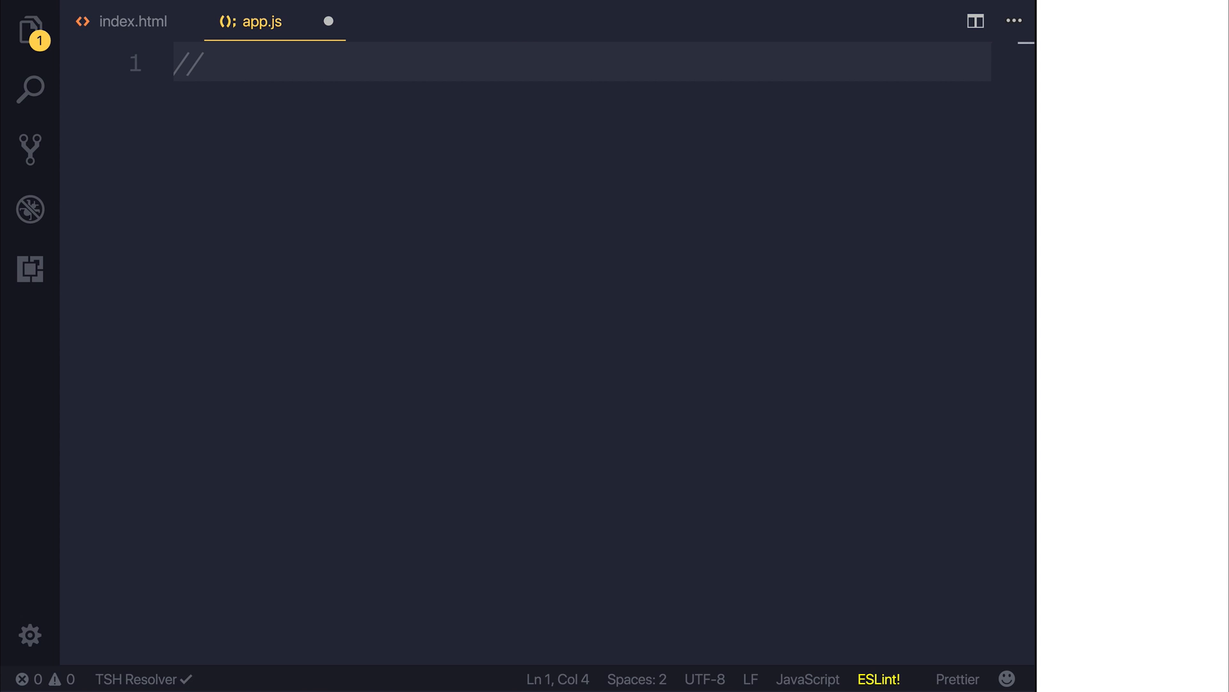
pyautogui.write('Want use')
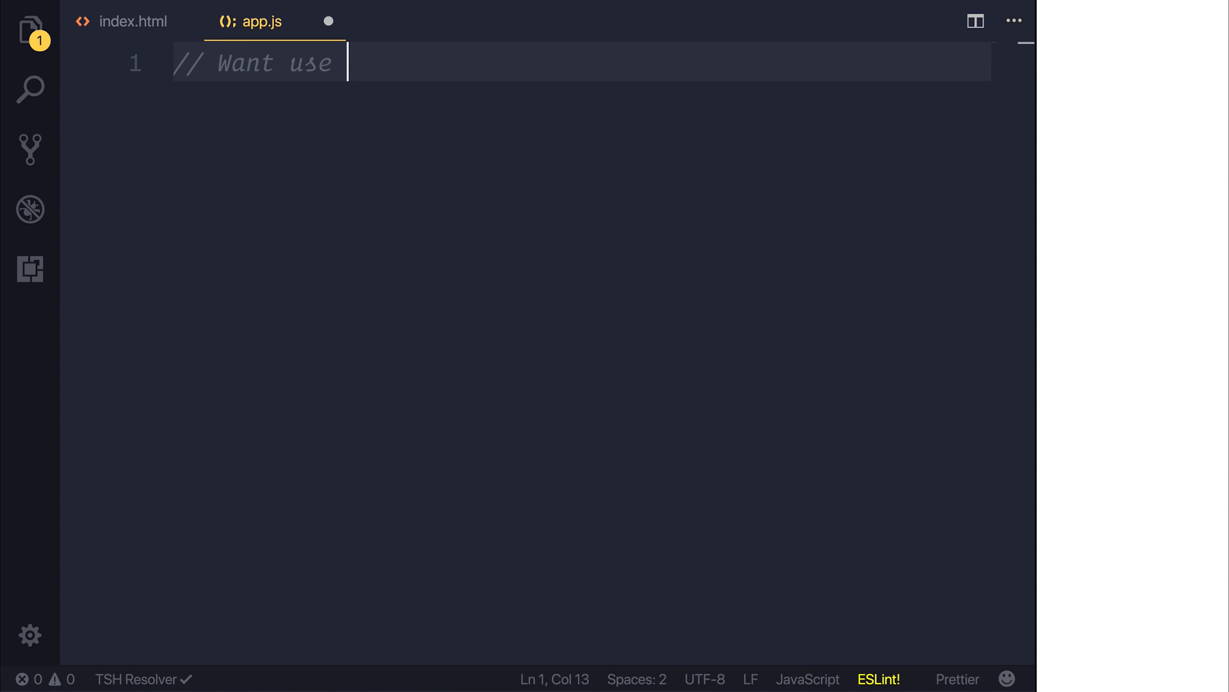
pyautogui.write('the MoonBars plugin')
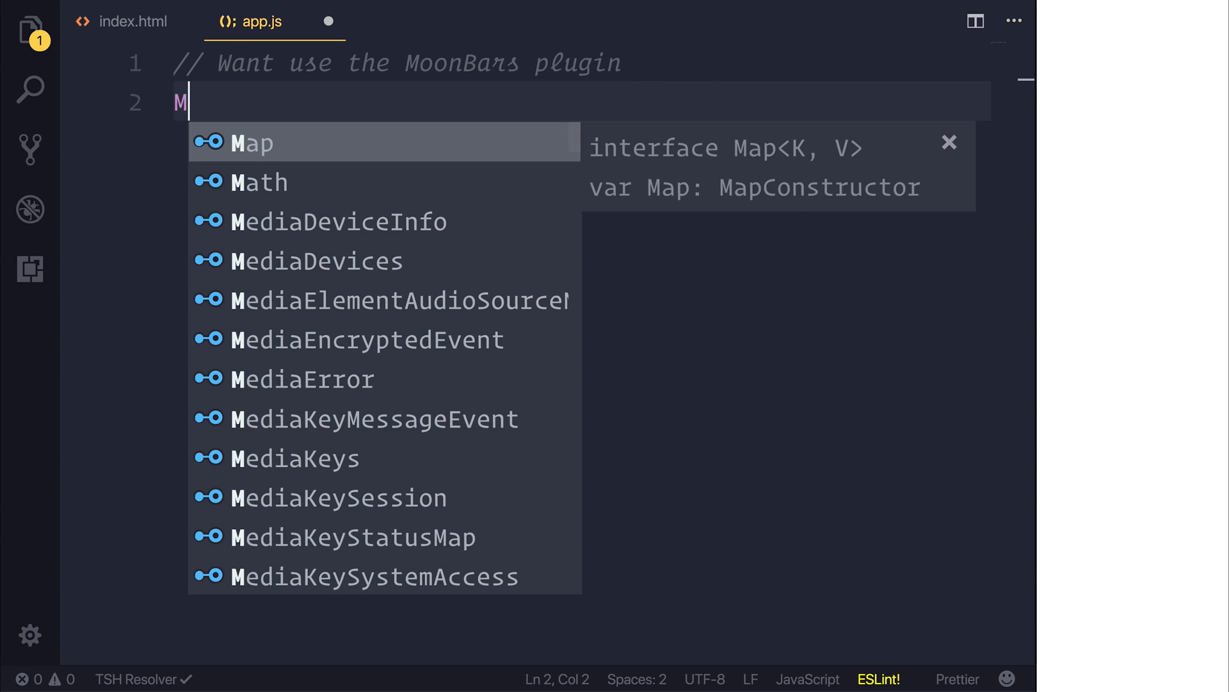
pyautogui.write('oon.use()')
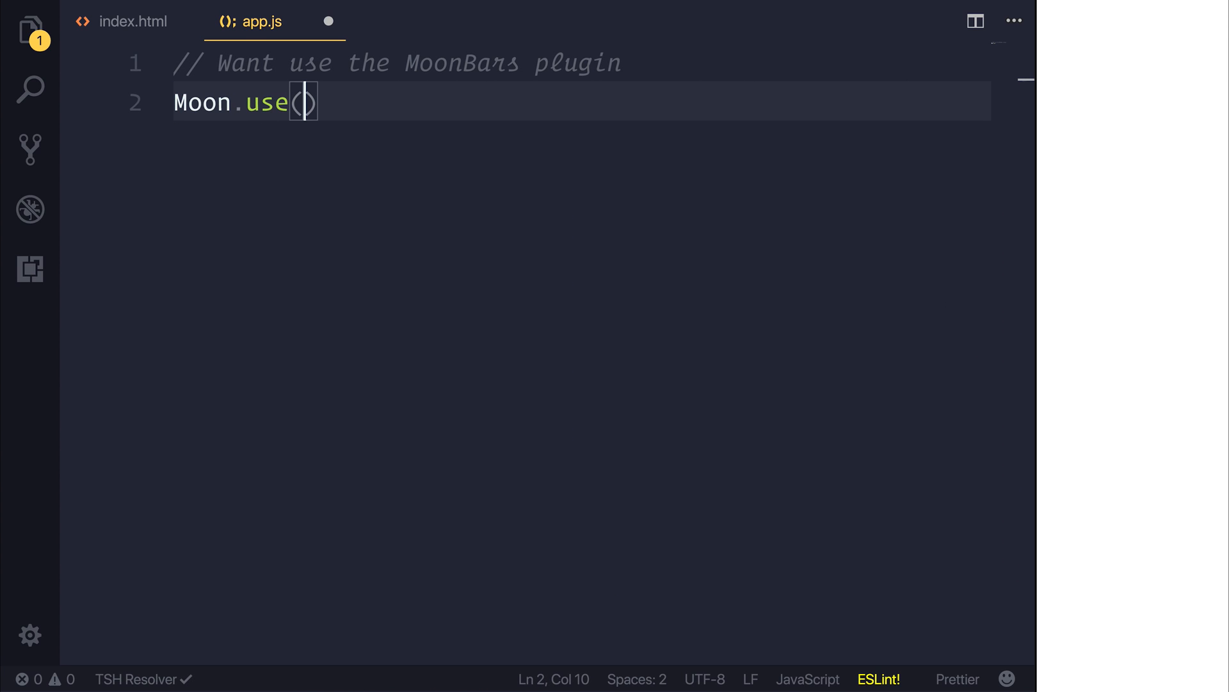
pyautogui.write('MoonBars);')
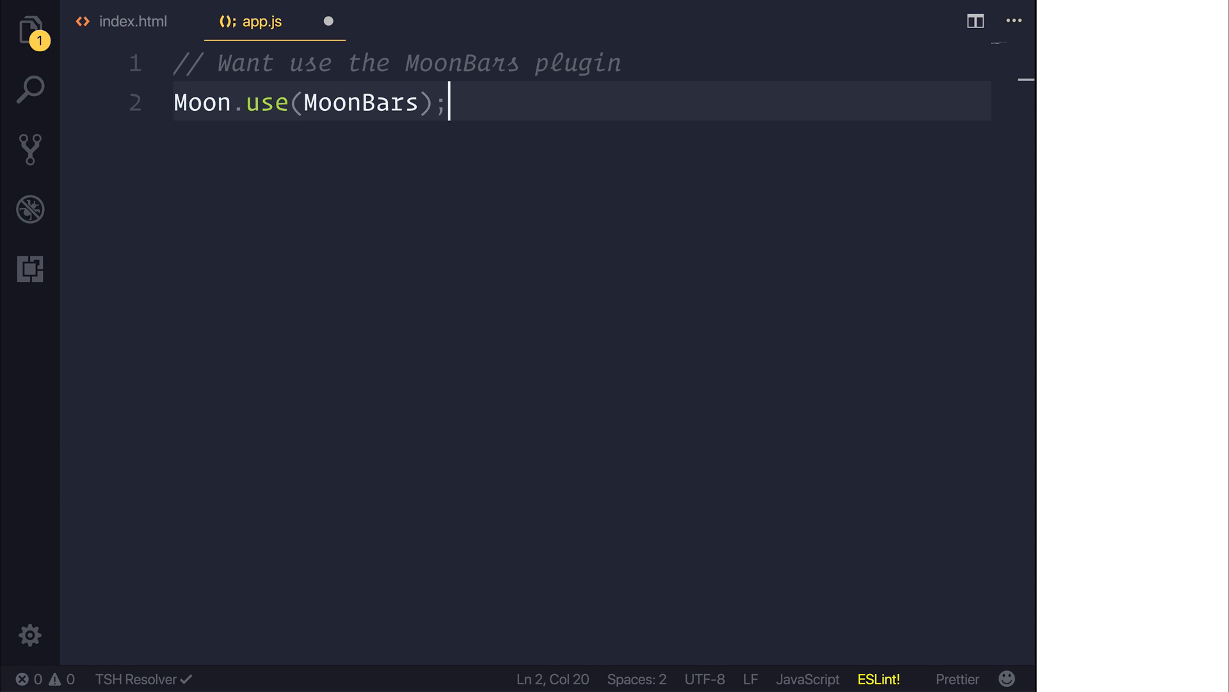
pyautogui.press('Enter')
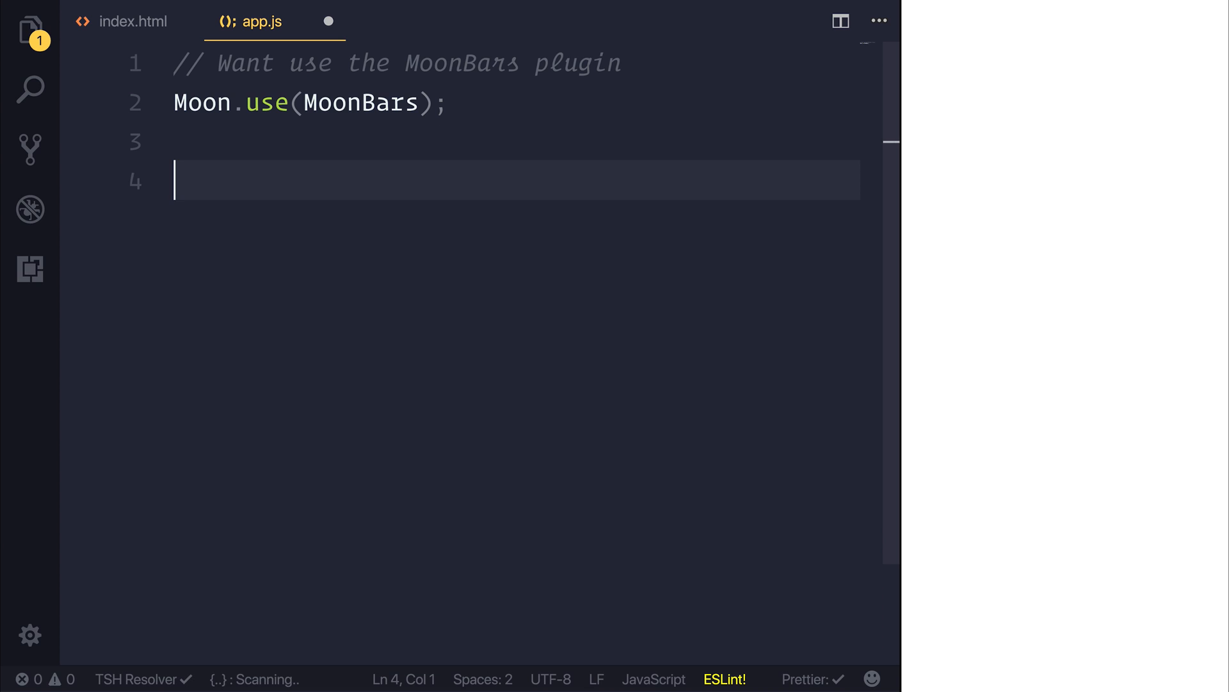
# Write const app = new Moon({ el: '#app' }) under a 'Specify a new Moon instance' comment
pyautogui.write('// Specif')
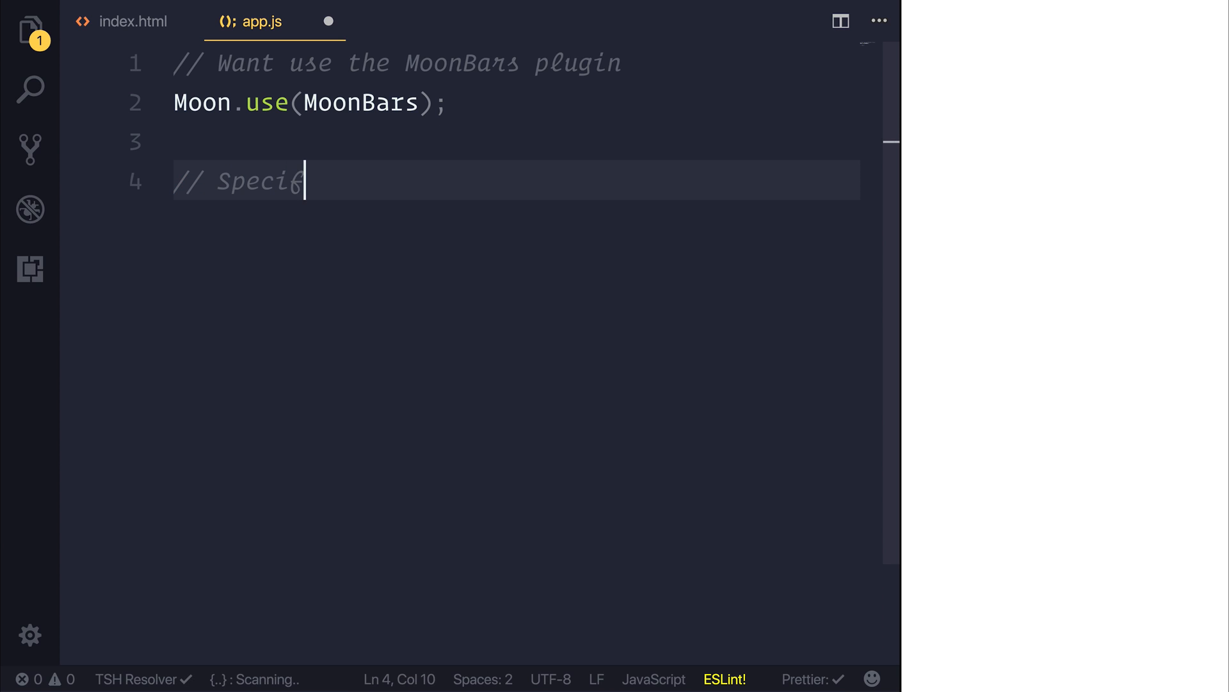
pyautogui.write('y a new Moon inst')
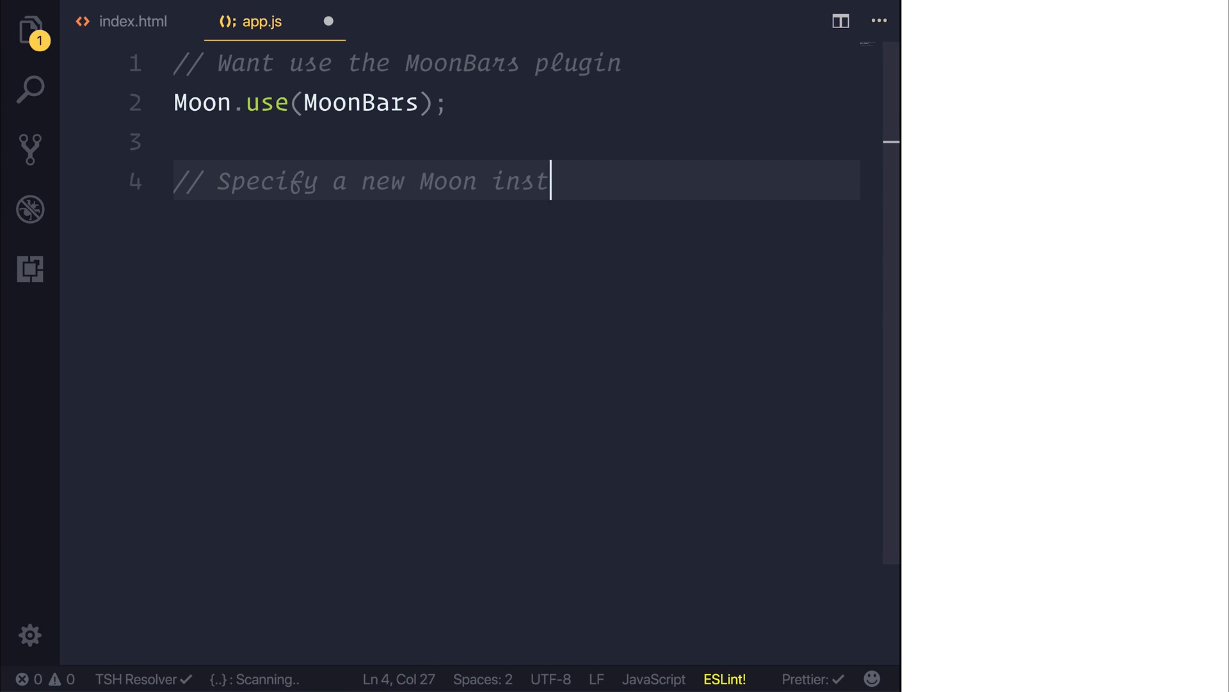
pyautogui.press('Enter')
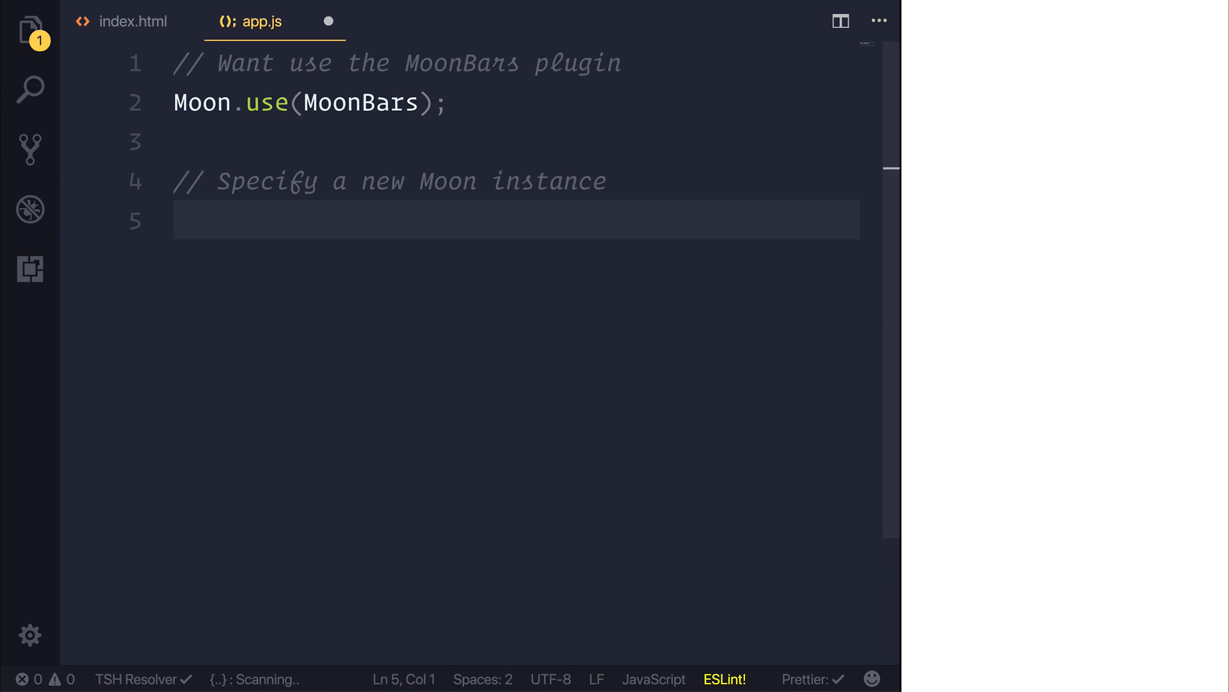
pyautogui.write('new')
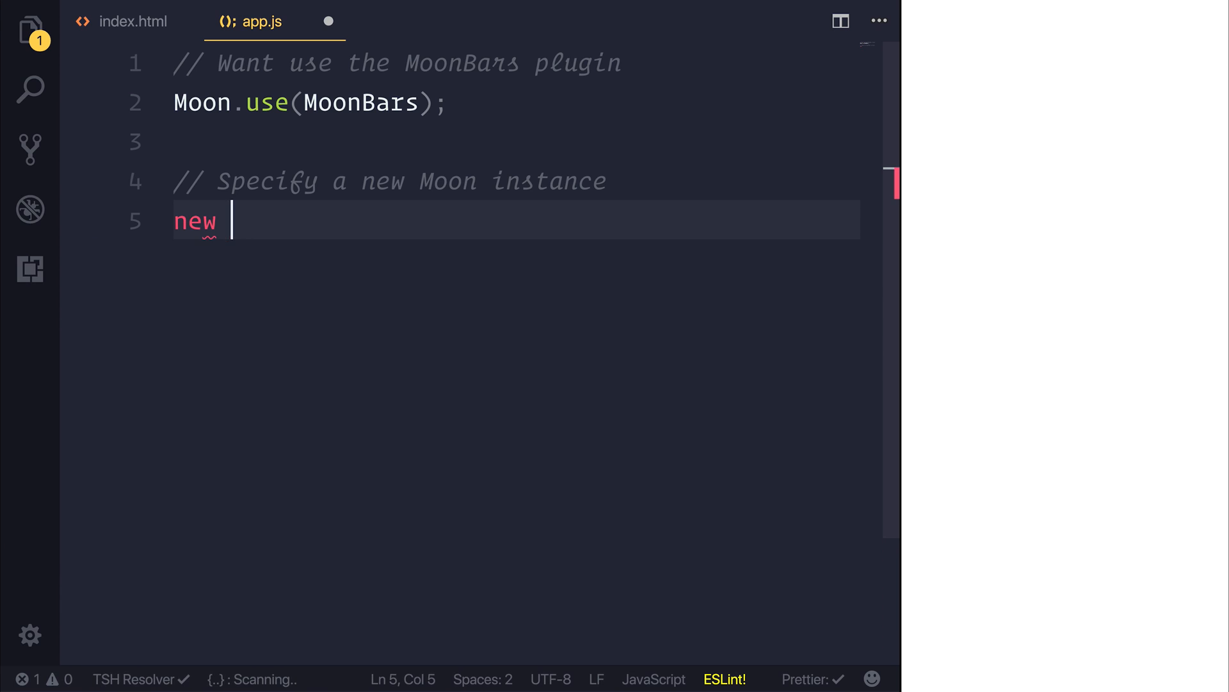
pyautogui.write('Moon({')
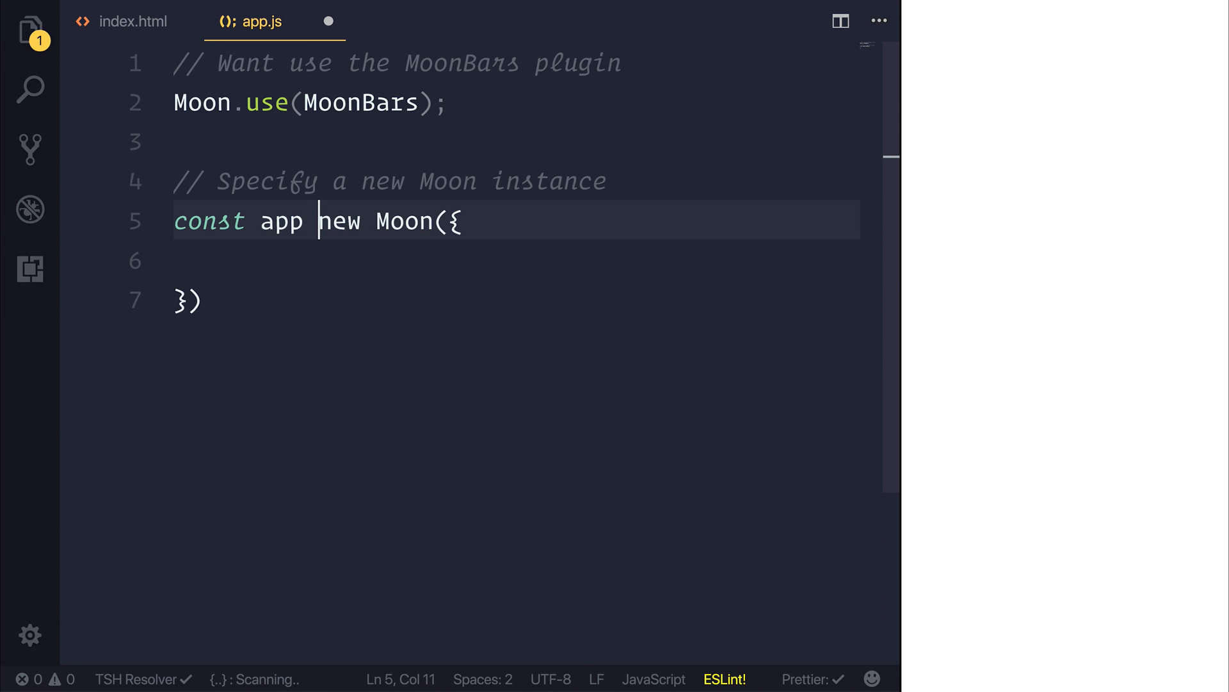
pyautogui.write('=')
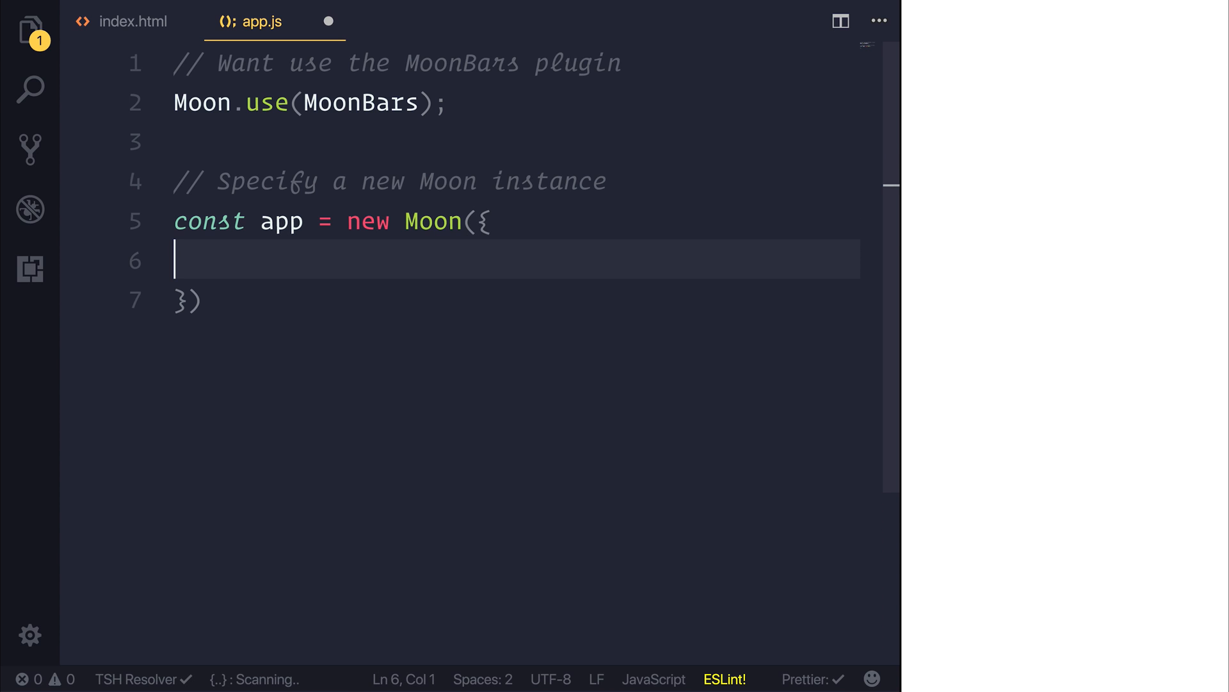
pyautogui.write("el: '#app'")
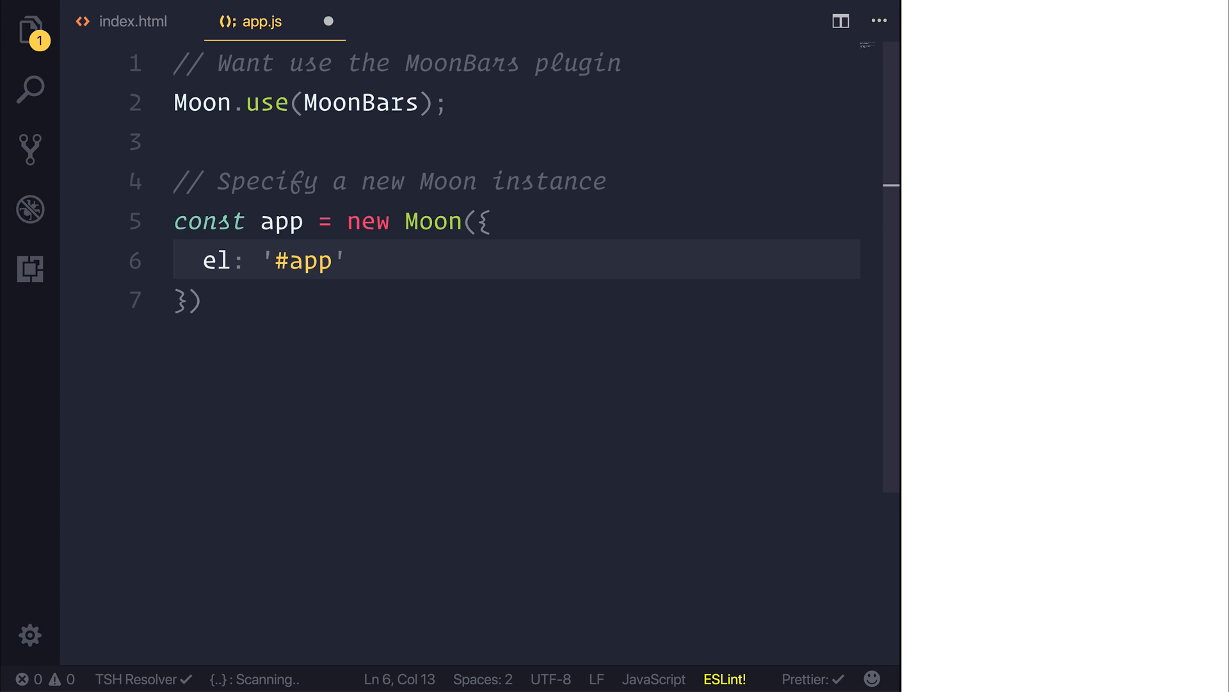
pyautogui.write(',')
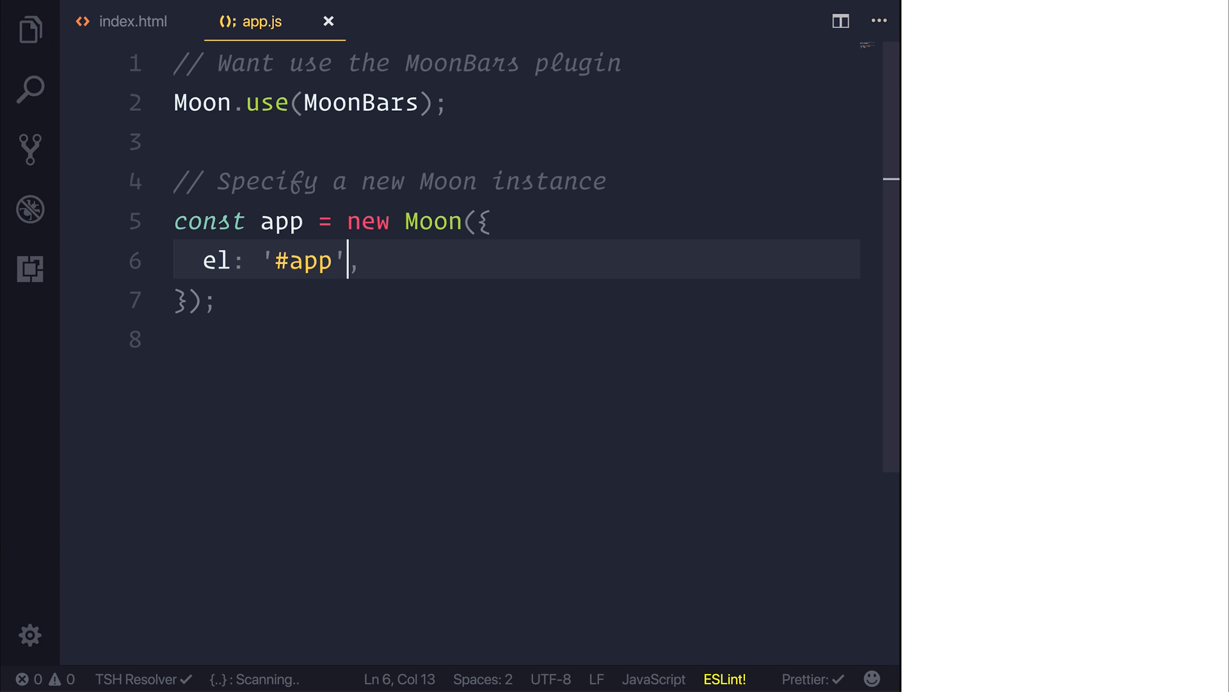
pyautogui.click(133, 21)
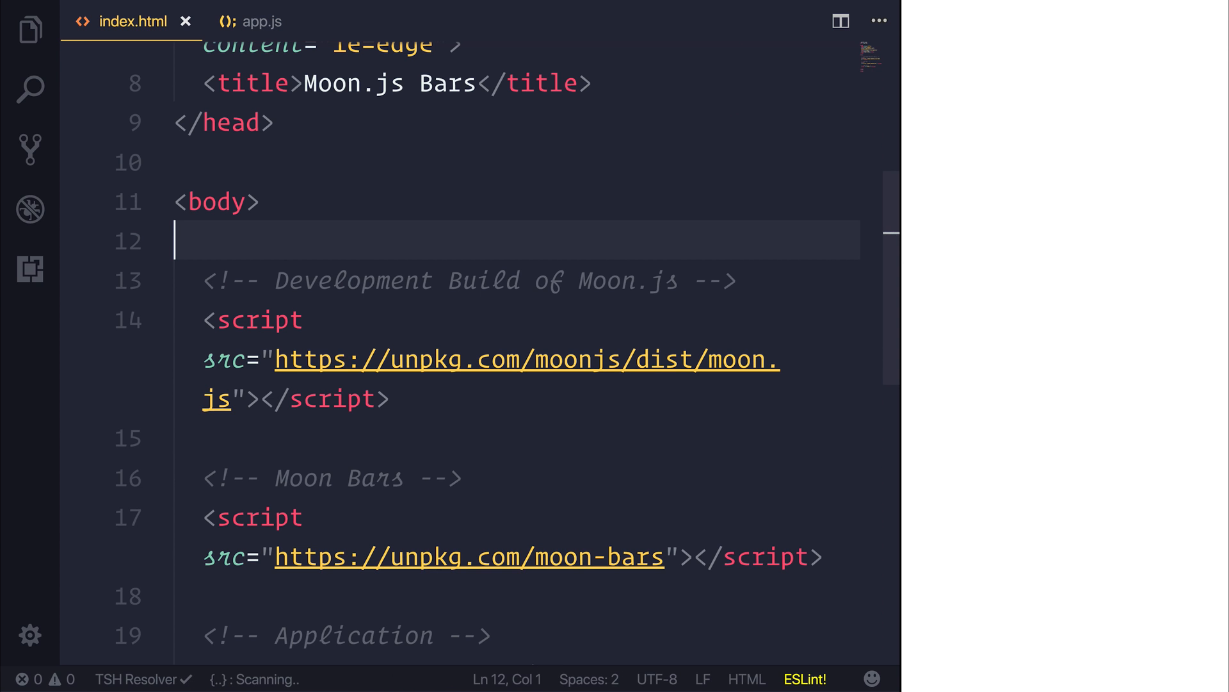
# Add a div with id app to the body of index.html via the div#app abbreviation
pyautogui.press('enter')
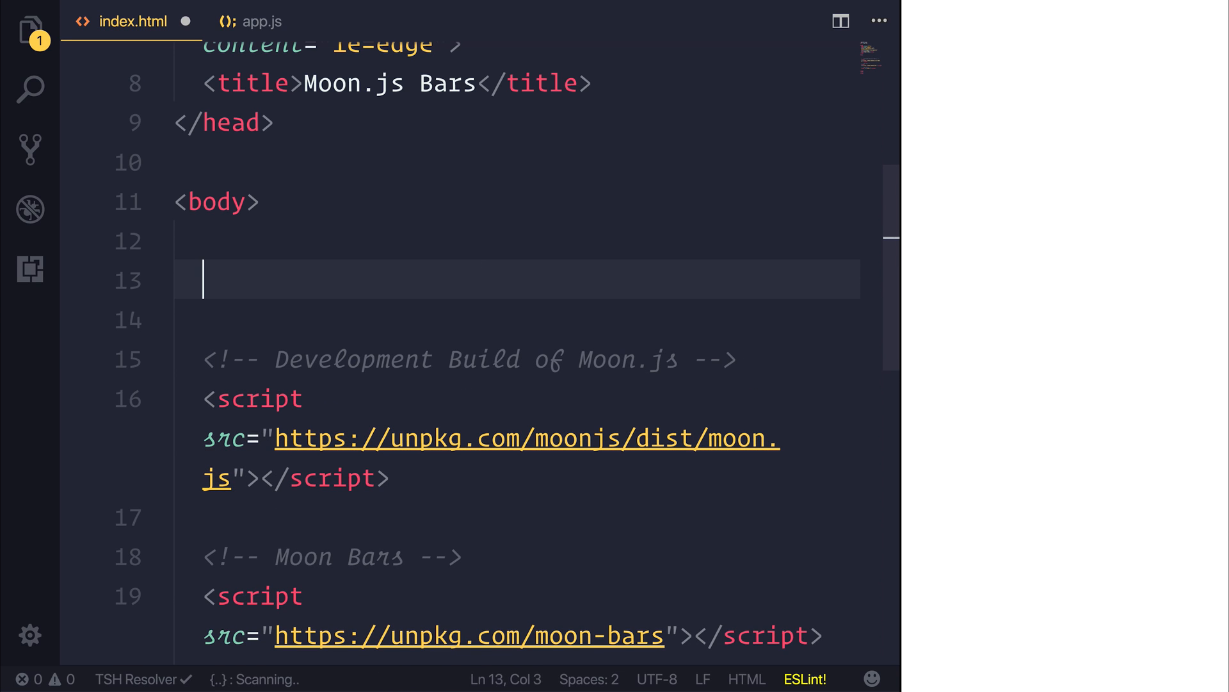
pyautogui.write('div#app')
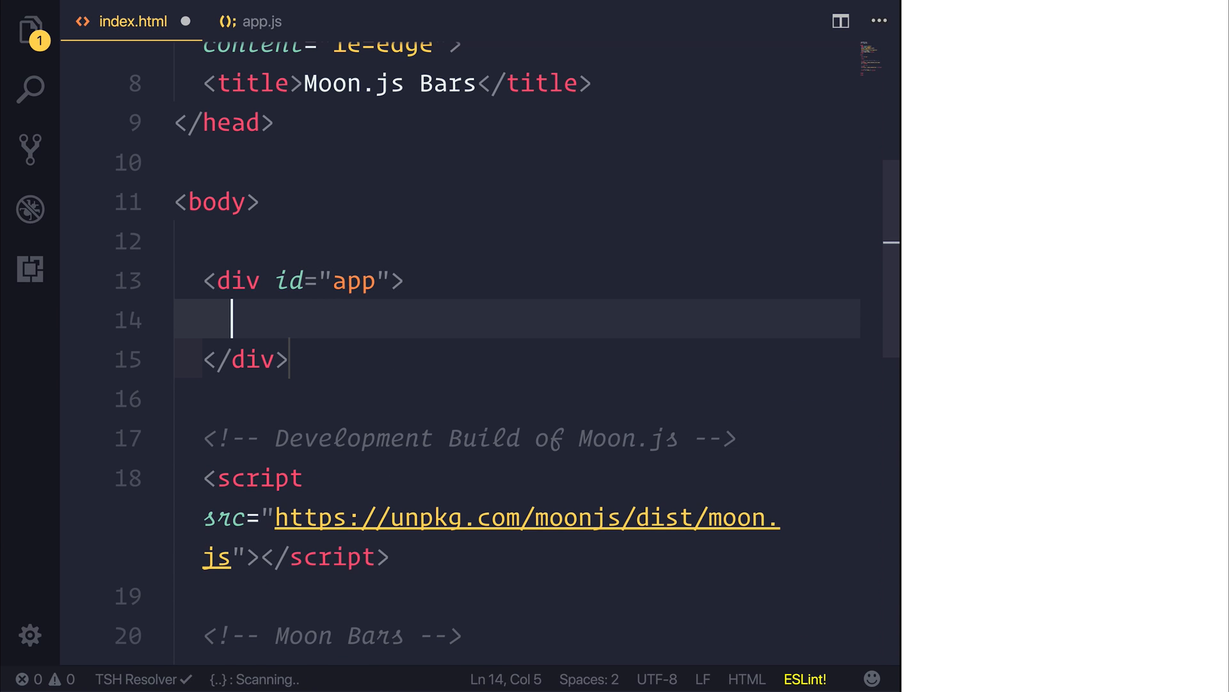
pyautogui.click(262, 22)
pyautogui.write('templ')
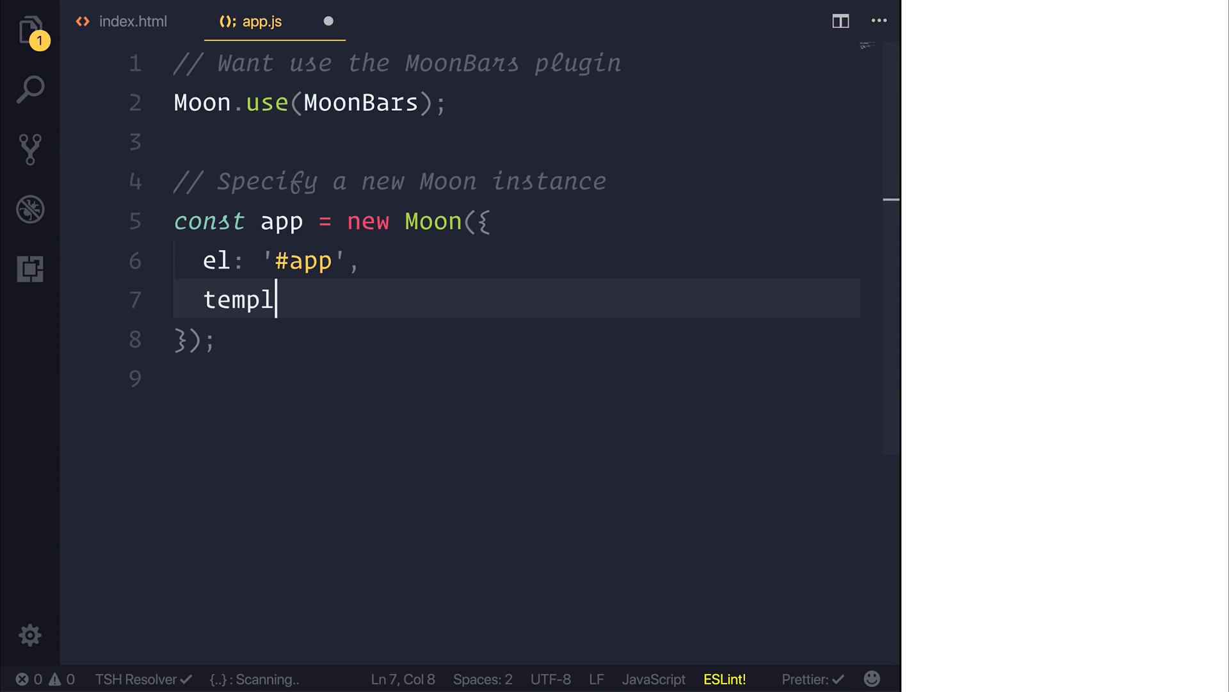
# Give the instance a `<h1>Hello World</h1>` template and open a data: { block
pyautogui.write('ate: `<`')
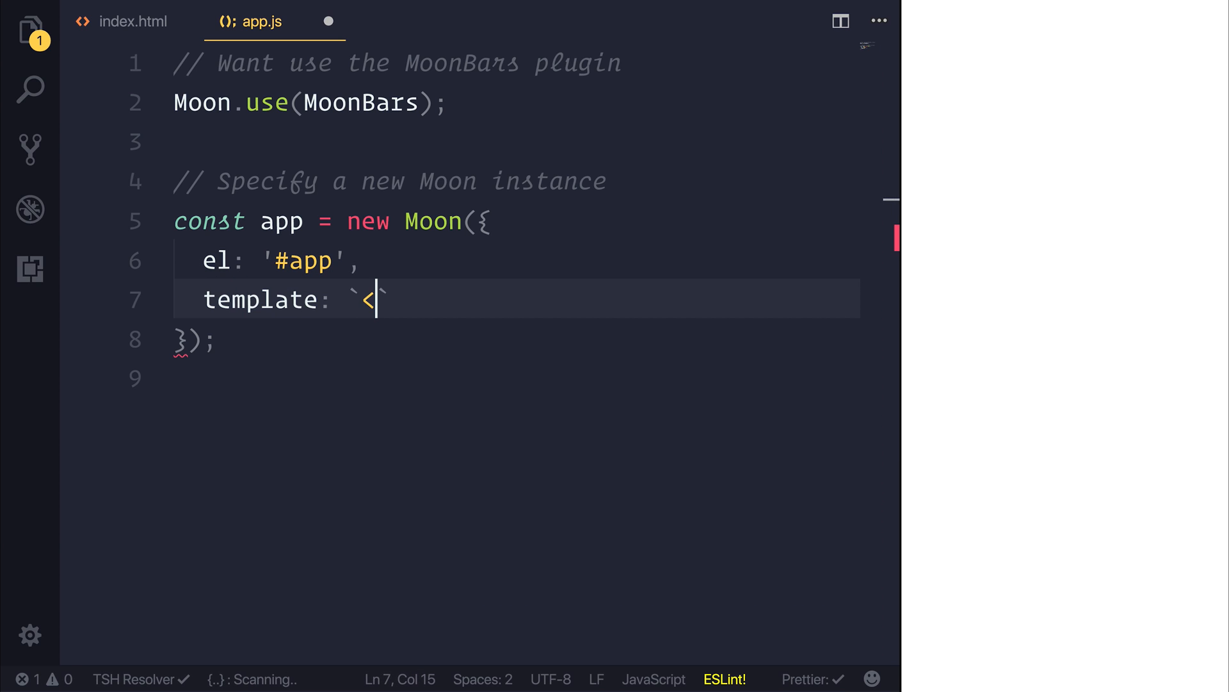
pyautogui.write('h1>Hel')
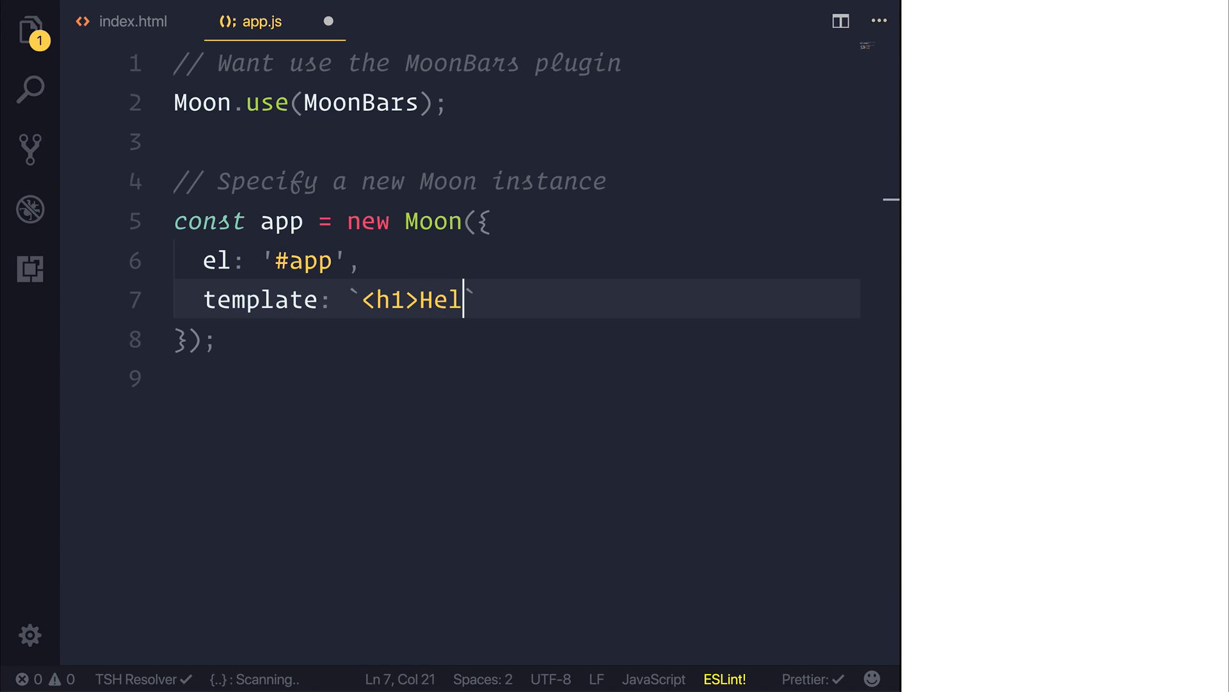
pyautogui.write('lo World</h1>')
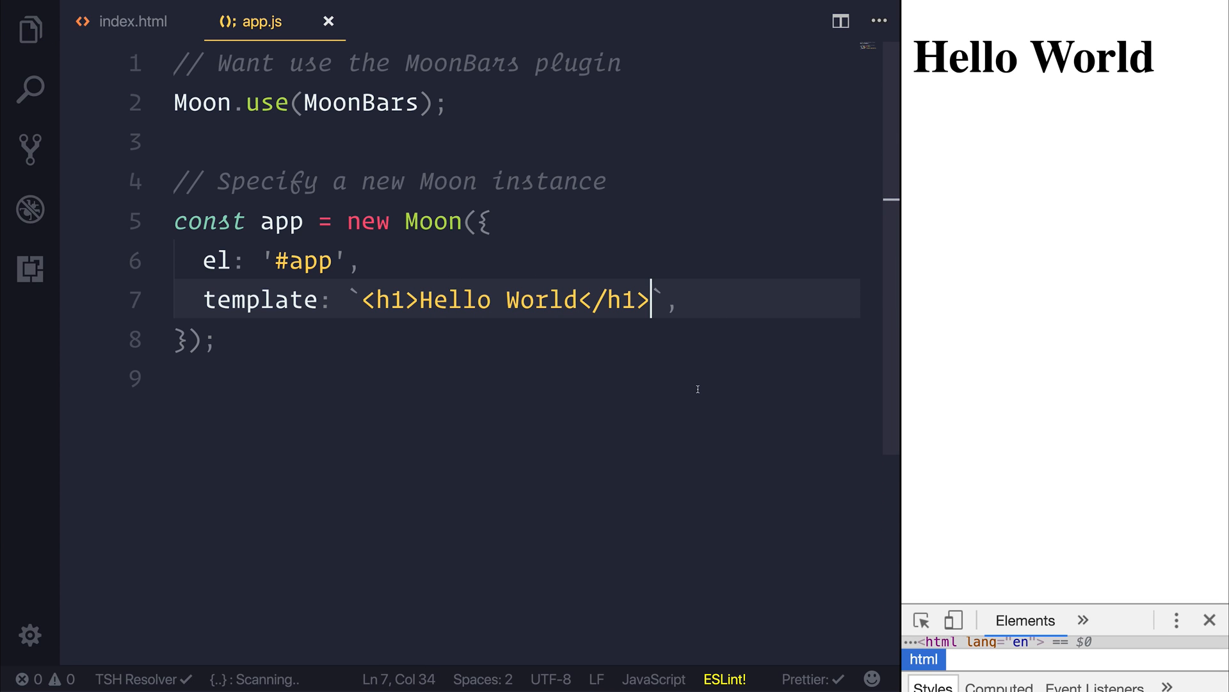
pyautogui.moveTo(393, 334)
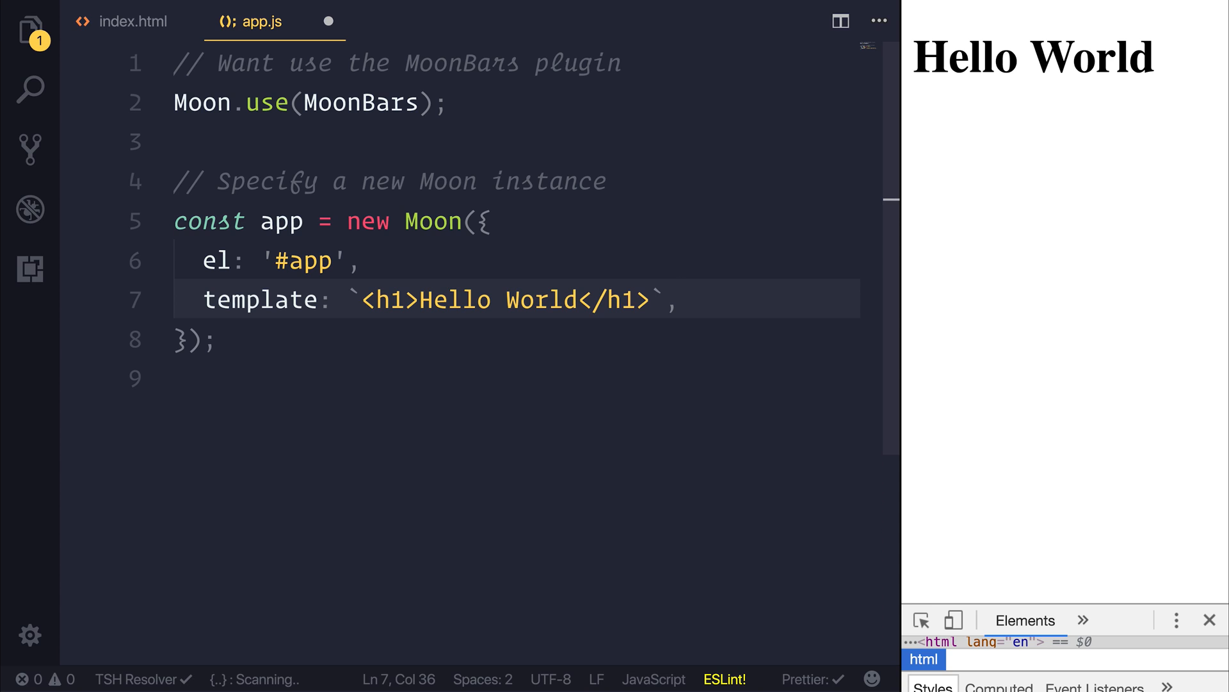
pyautogui.write('data: {')
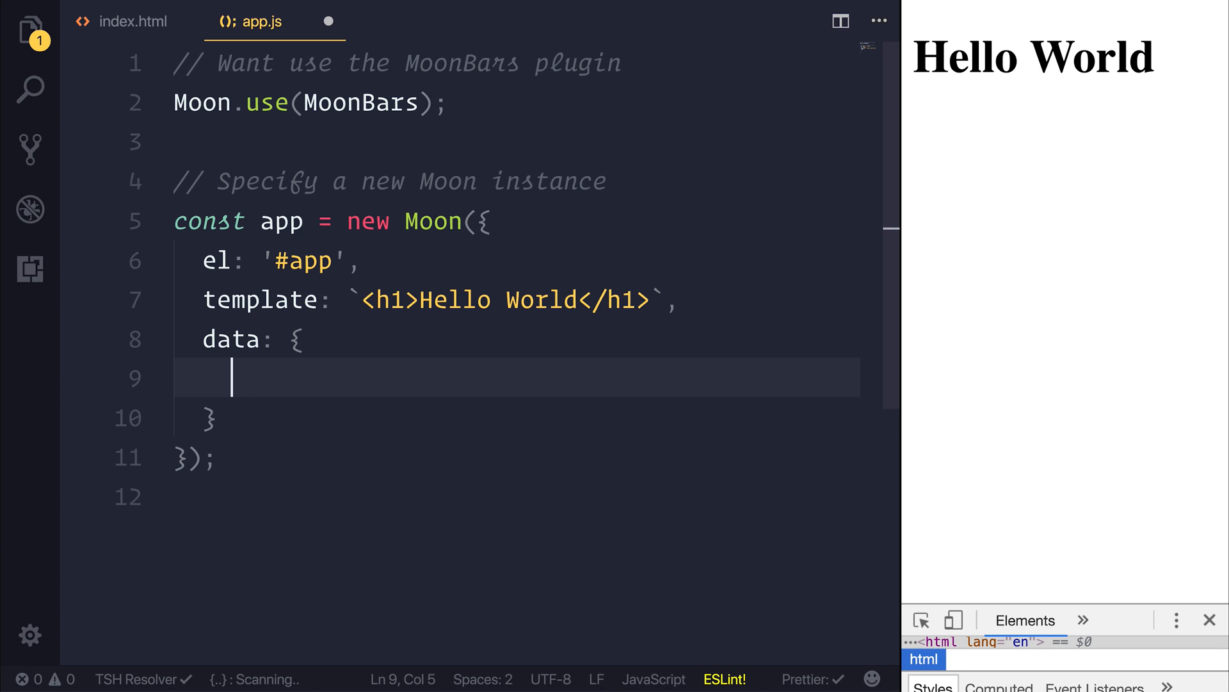
# Add empty data: [] and fill: [] arrays inside the data object
pyautogui.write('data: {')
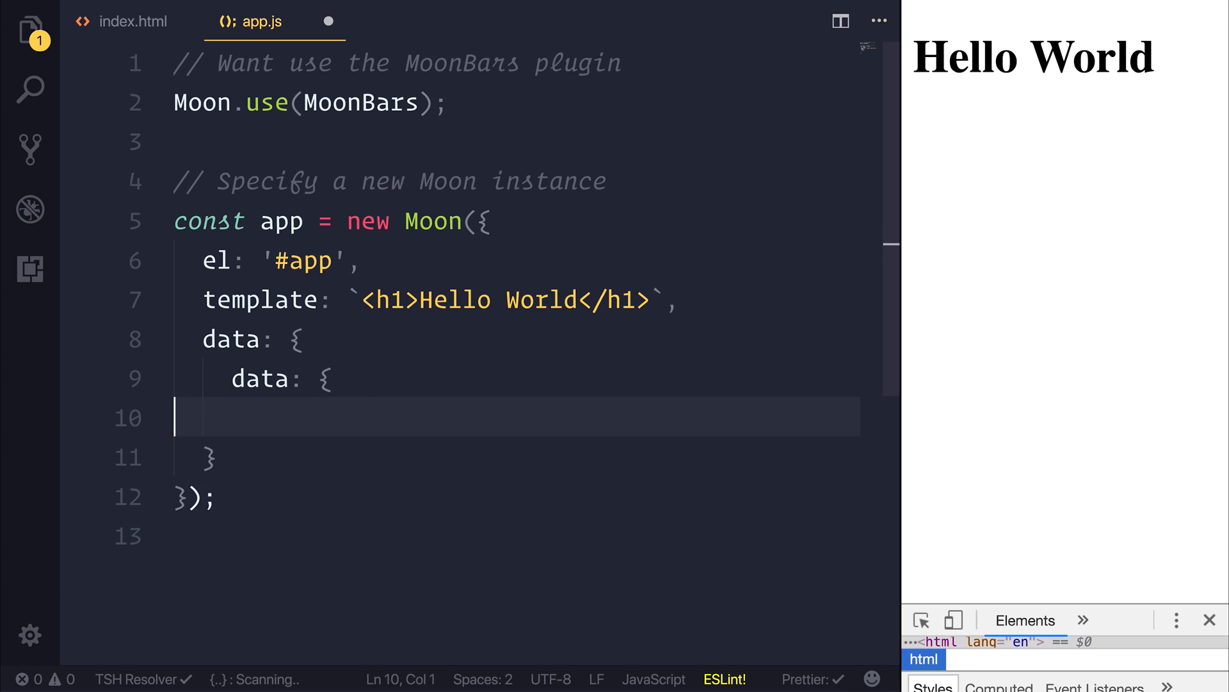
pyautogui.write('[],')
pyautogui.write('fill: []')
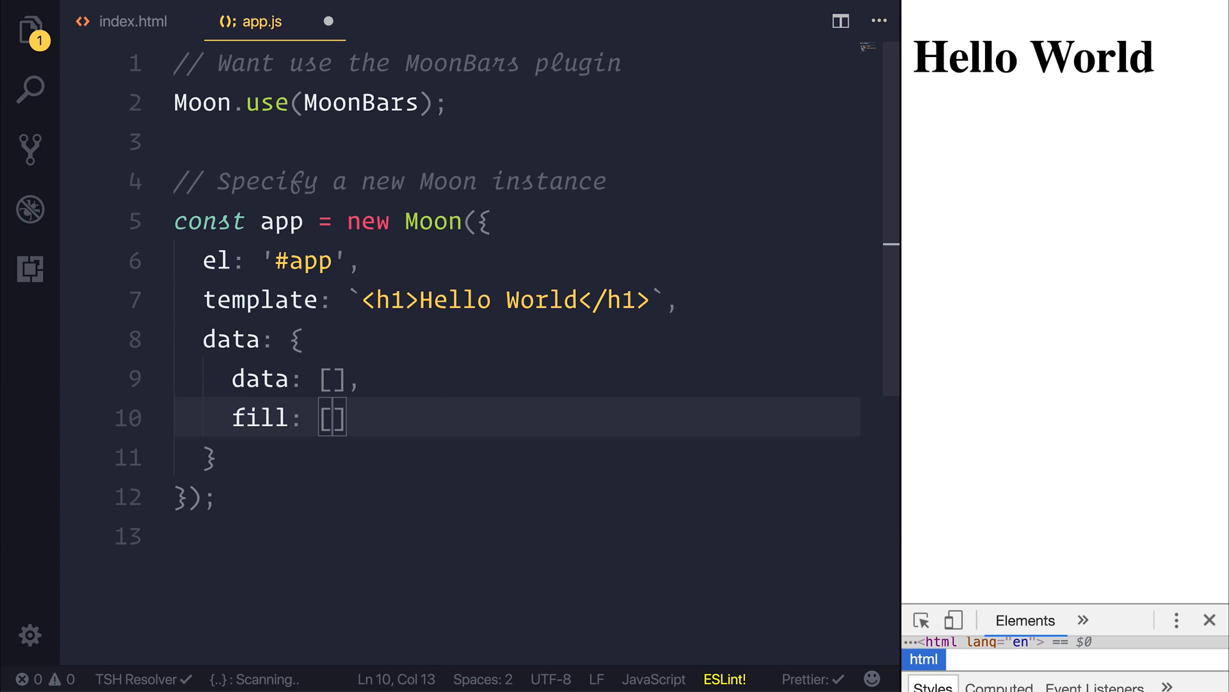
pyautogui.click(329, 378)
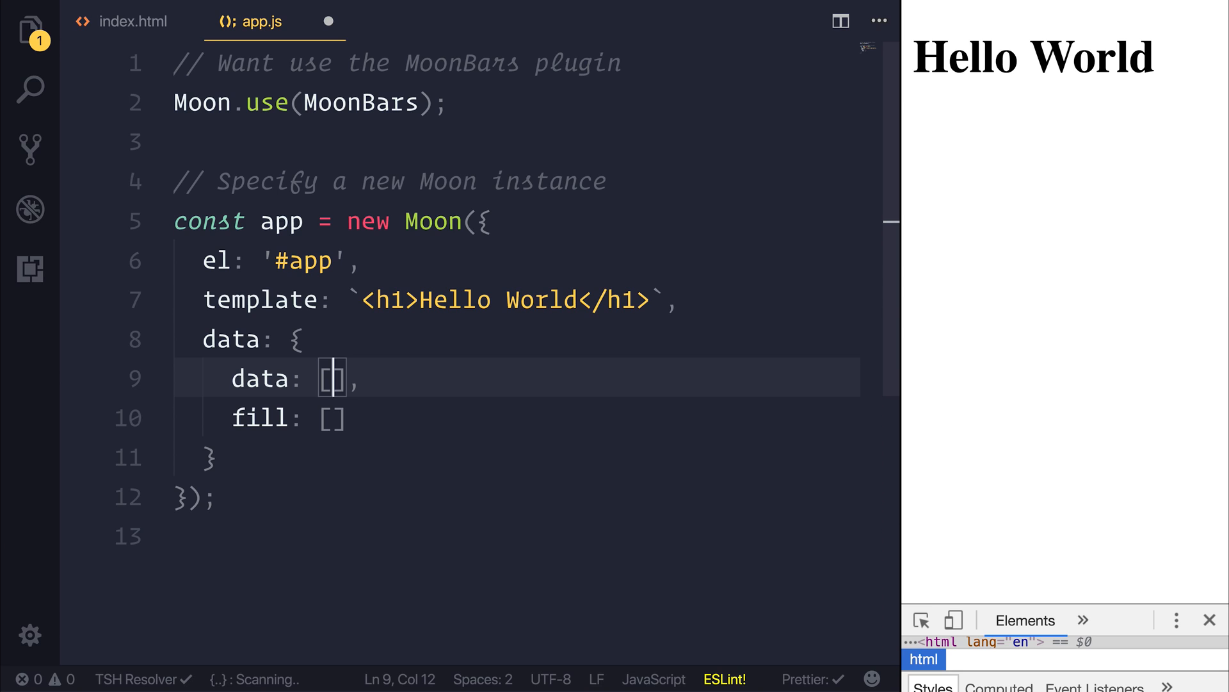
# Fill the data array with '10', '9', '8', '7', '6'
pyautogui.write("'")
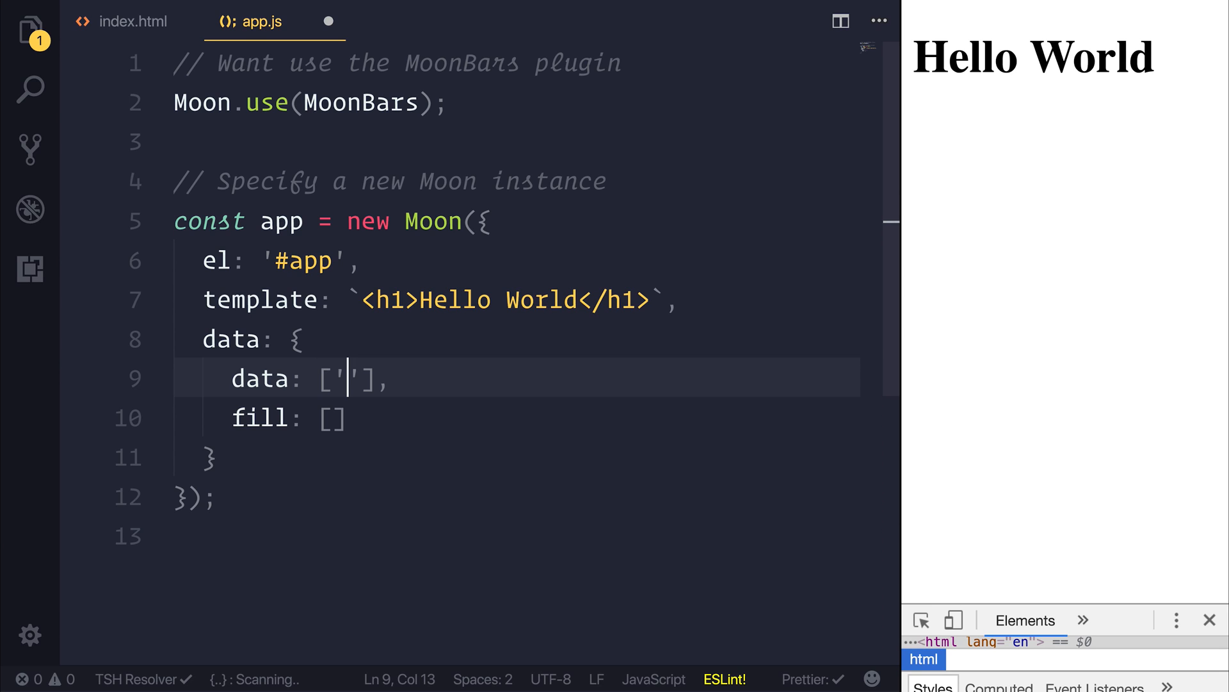
pyautogui.write('10')
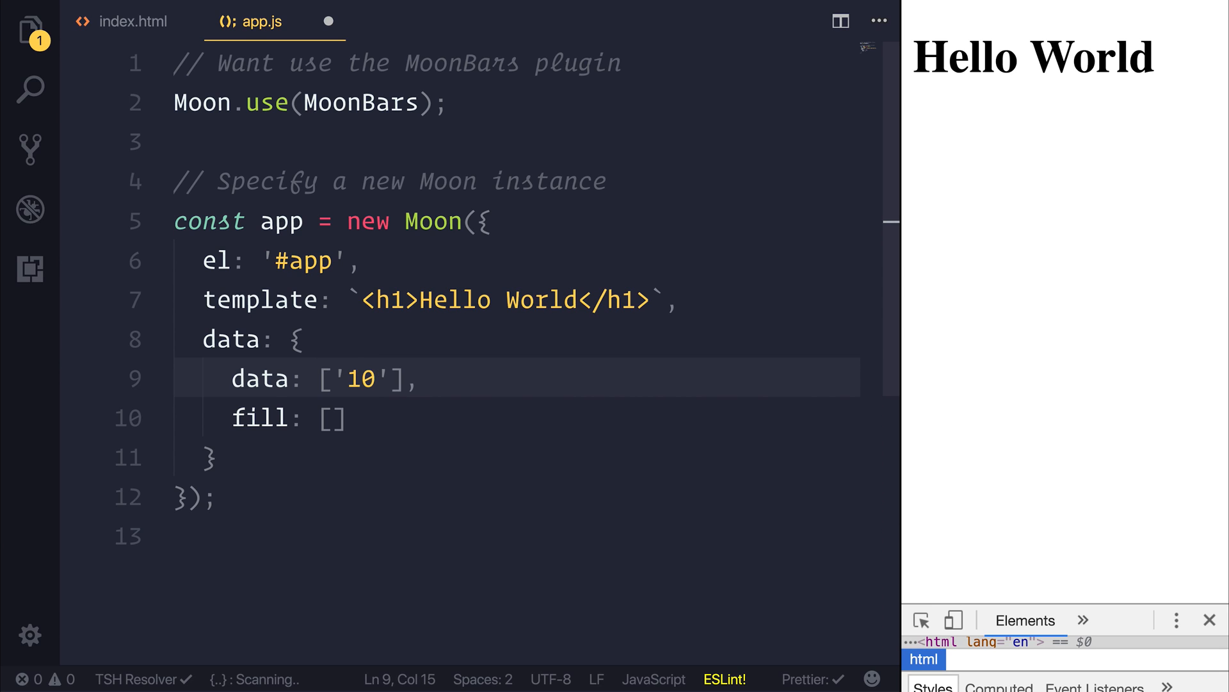
pyautogui.write(", '9'")
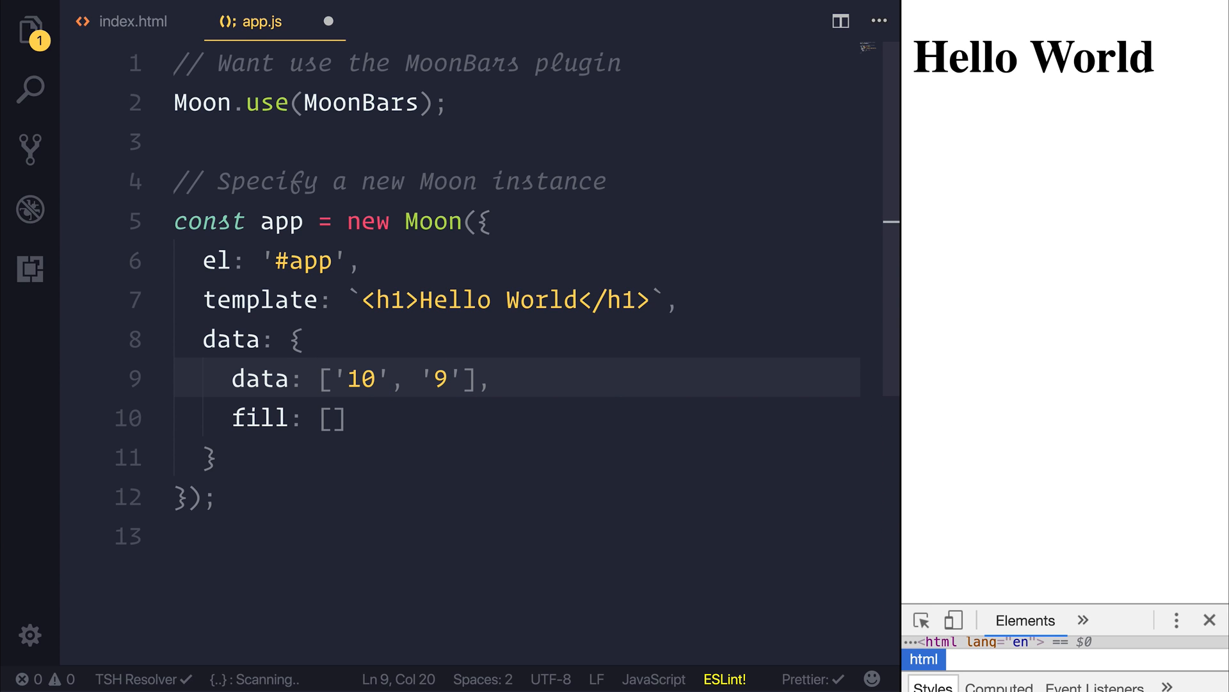
pyautogui.write(", '8'")
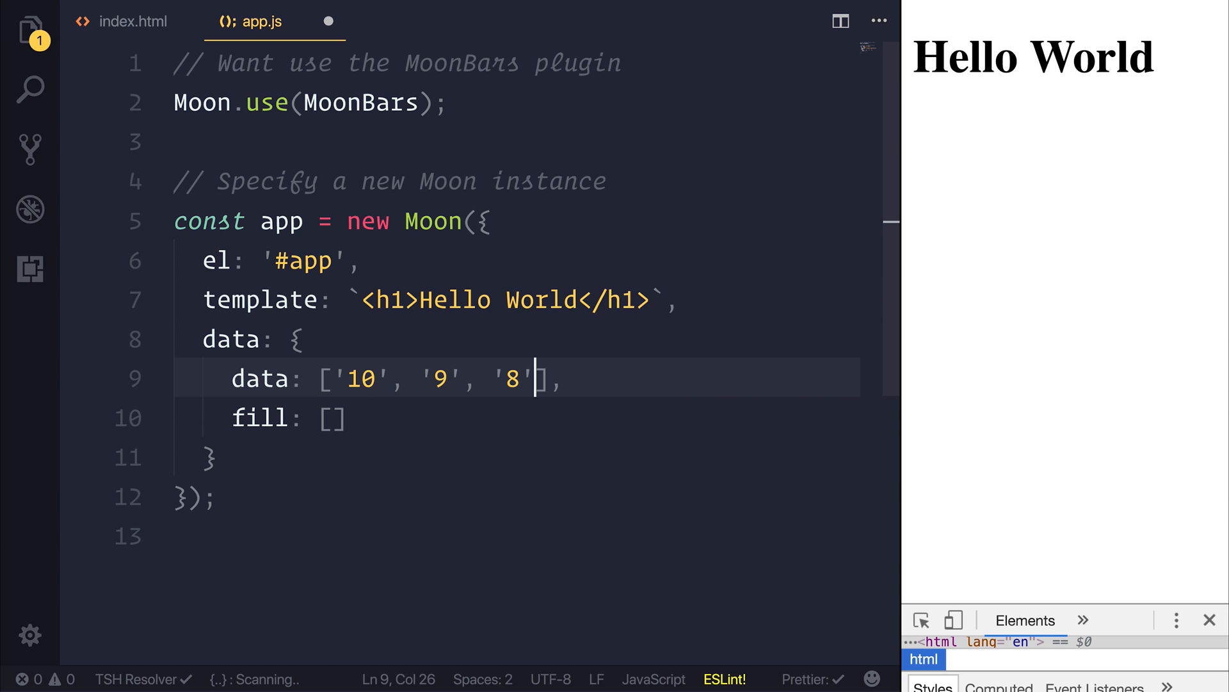
pyautogui.write(", '7'")
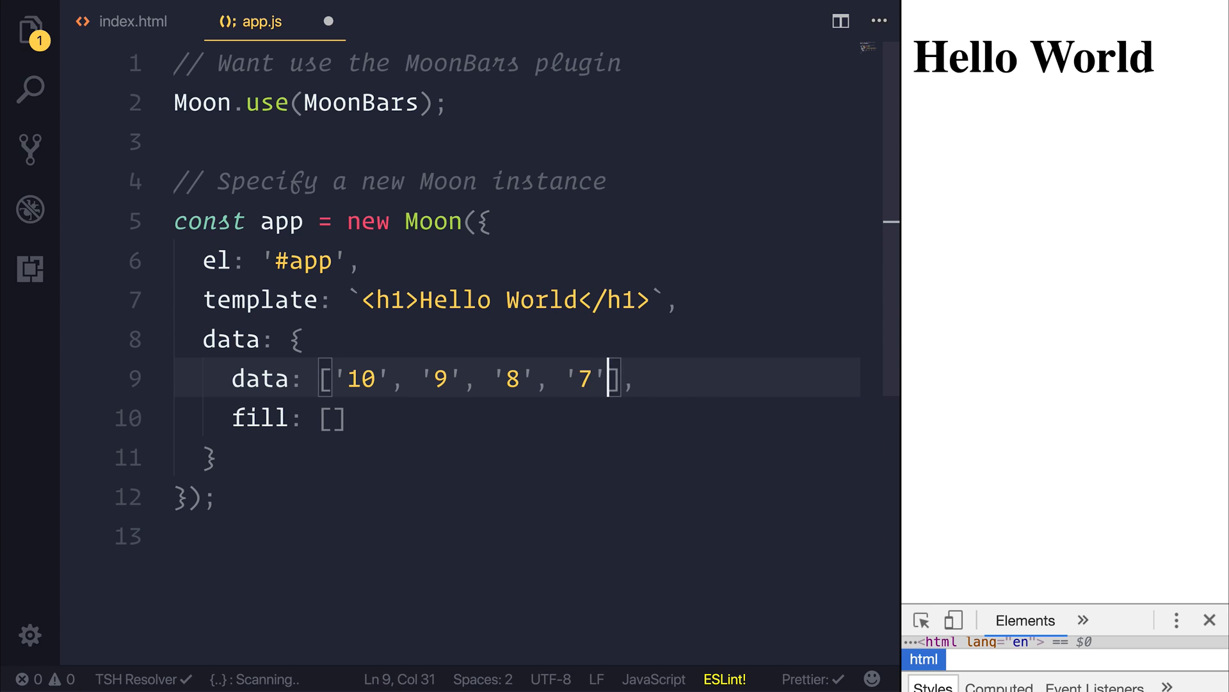
pyautogui.write(", '6'")
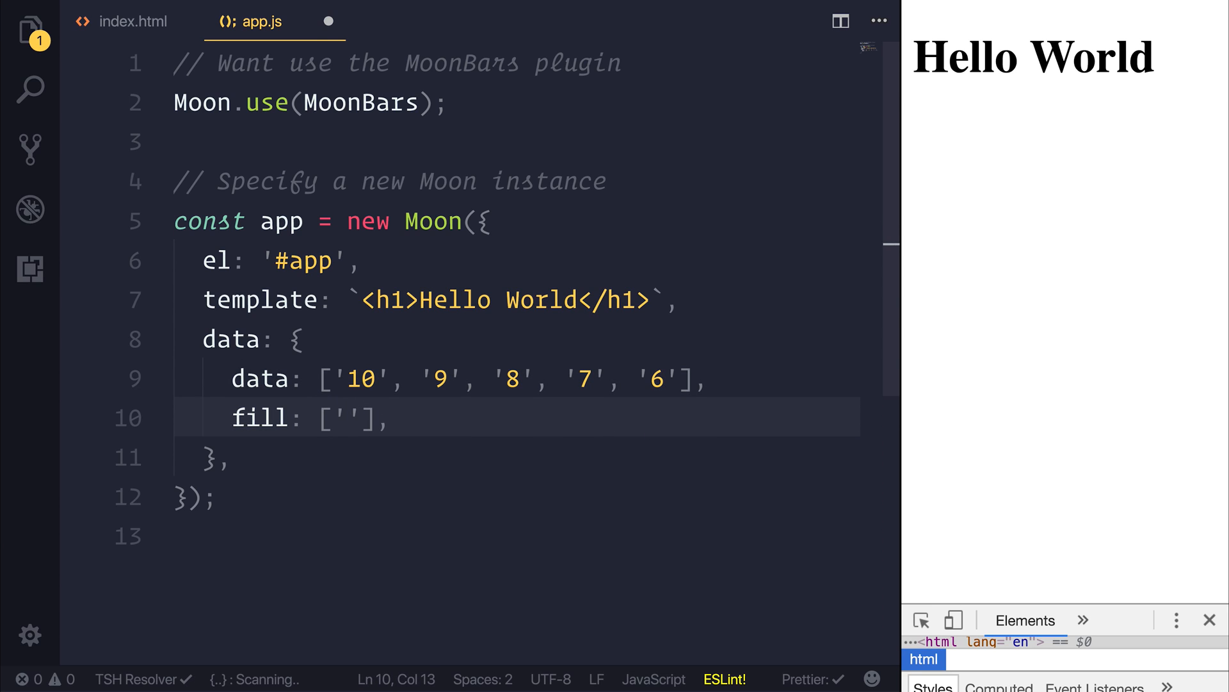
# Fill the fill array with '#9b59b6', '#8e44ad', '#34495e' and save
pyautogui.click(349, 416)
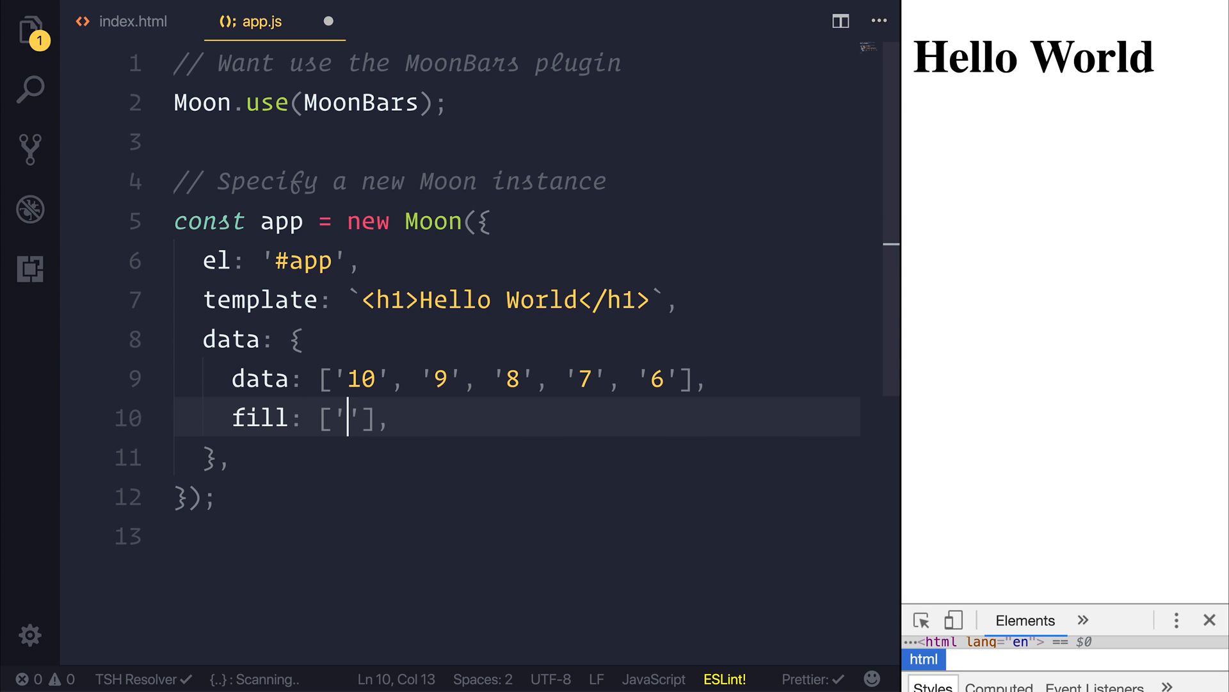
pyautogui.write("#9b59b6', '")
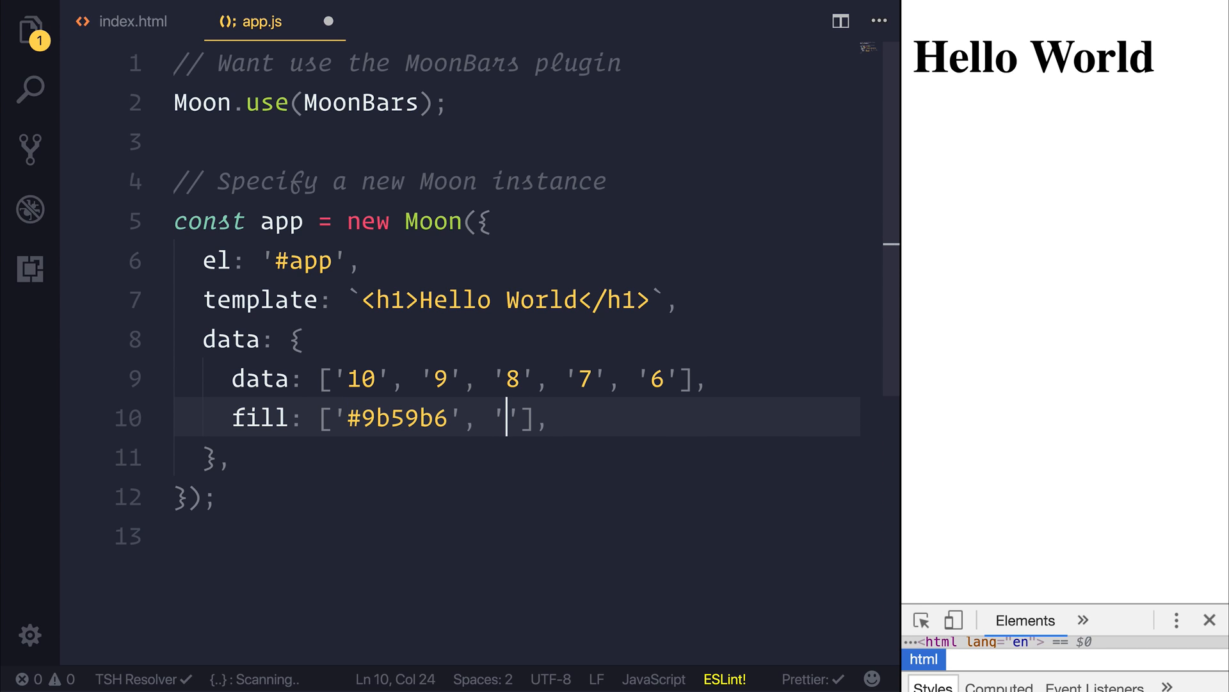
pyautogui.write('#8')
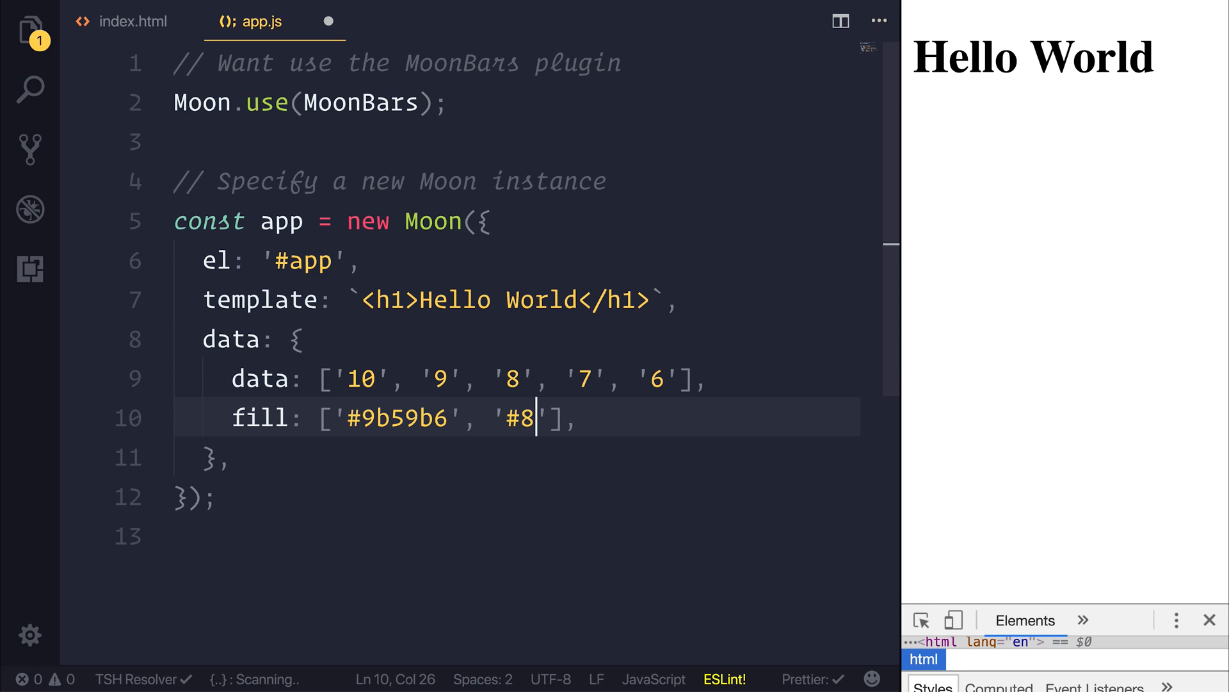
pyautogui.write("e44ad', '")
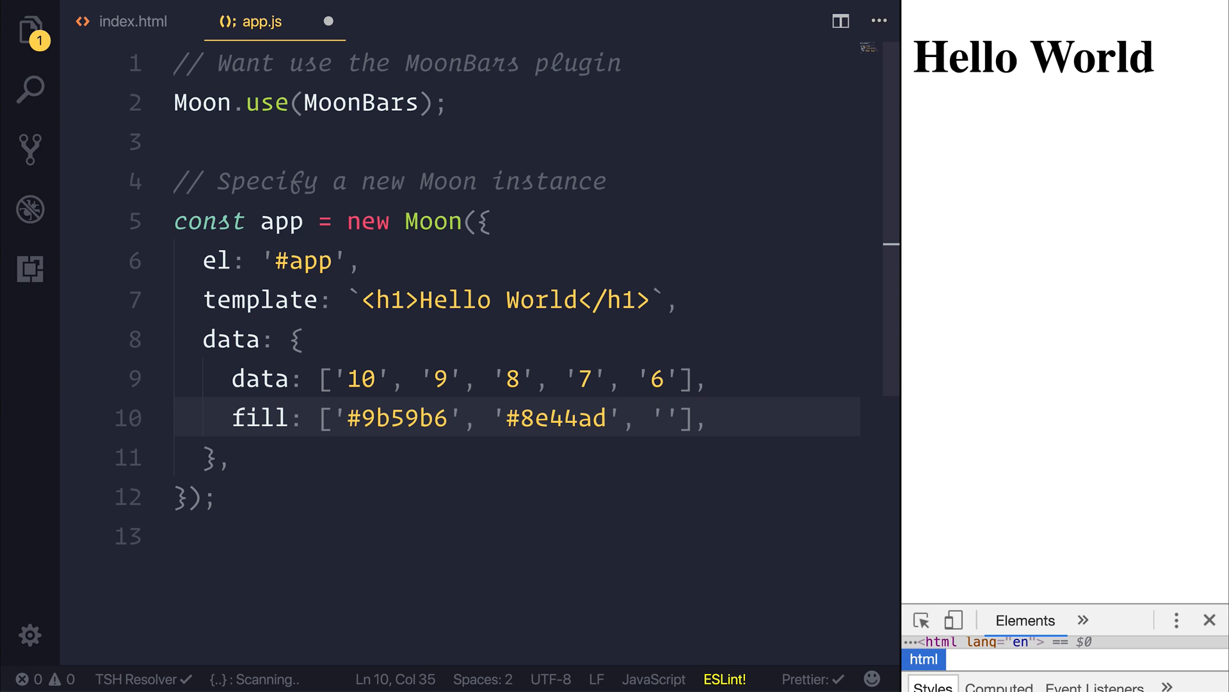
pyautogui.write('#344')
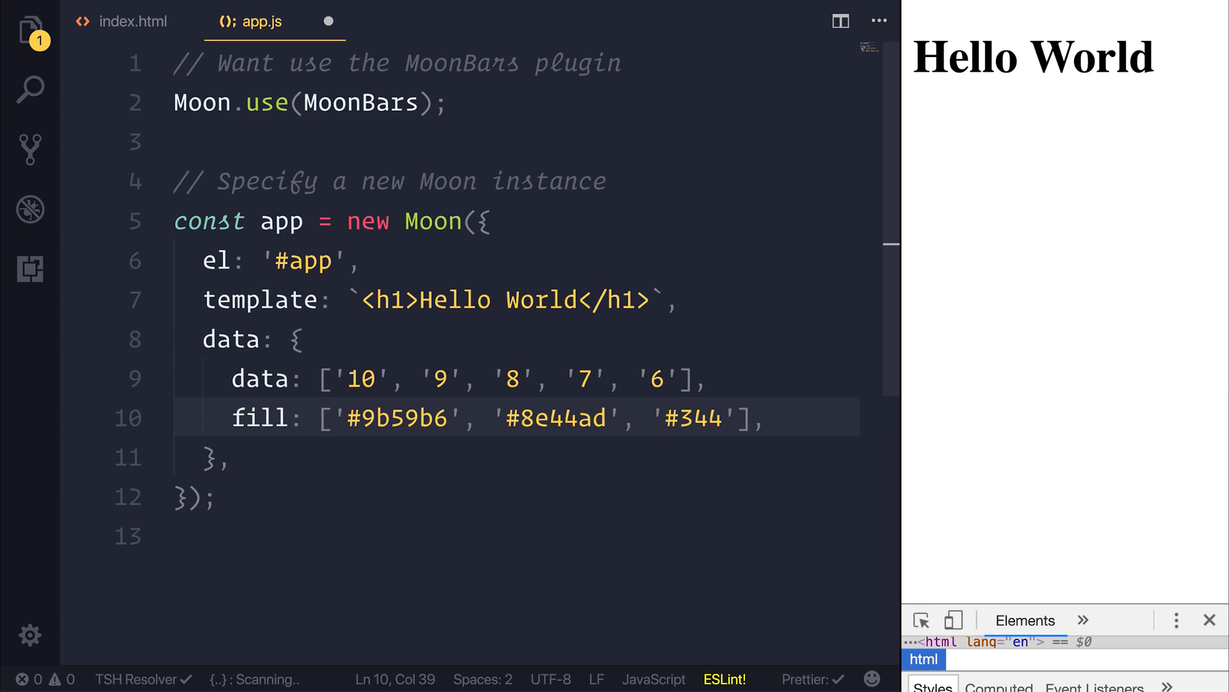
pyautogui.write('95e')
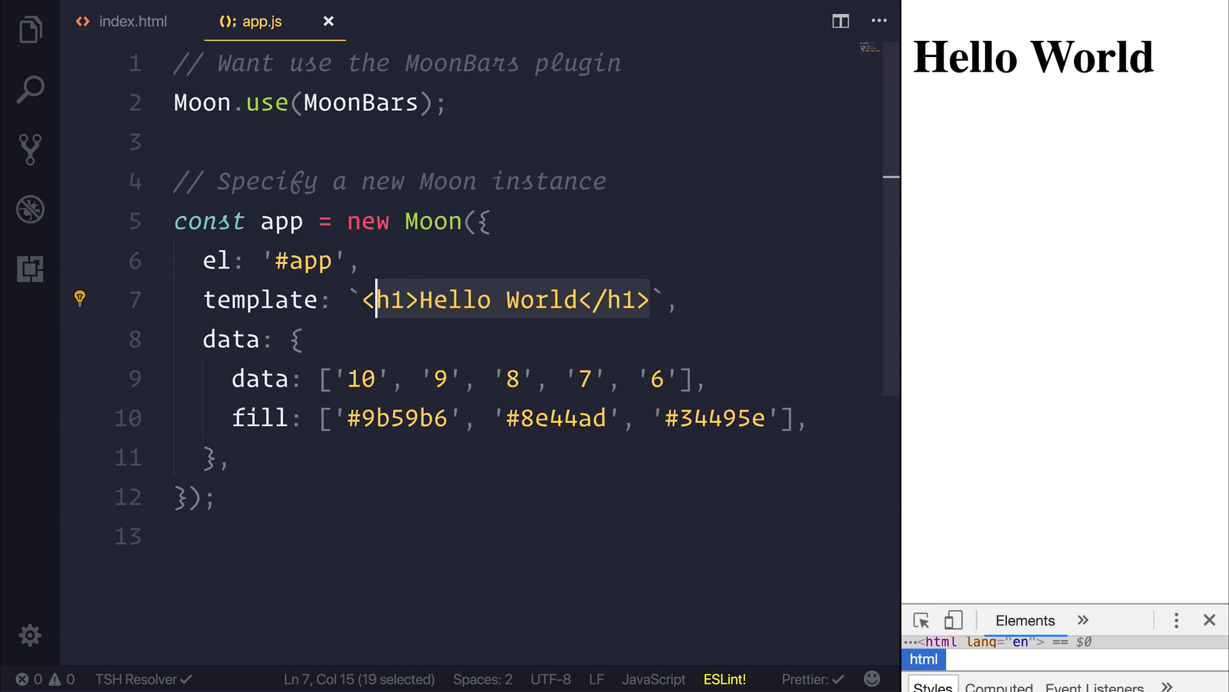
# Replace the template with <bars m-literal:data="data" m-literal:fill="fill"></bars> so five bars render
pyautogui.write('bars')
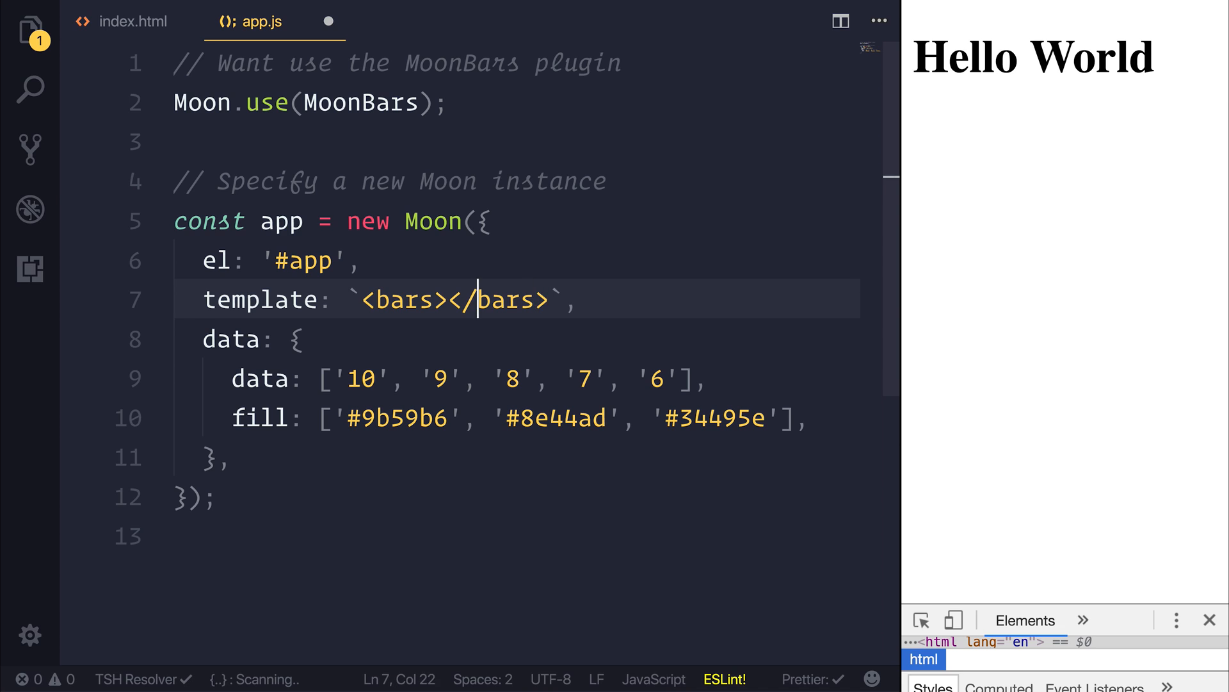
pyautogui.write('m-literal:')
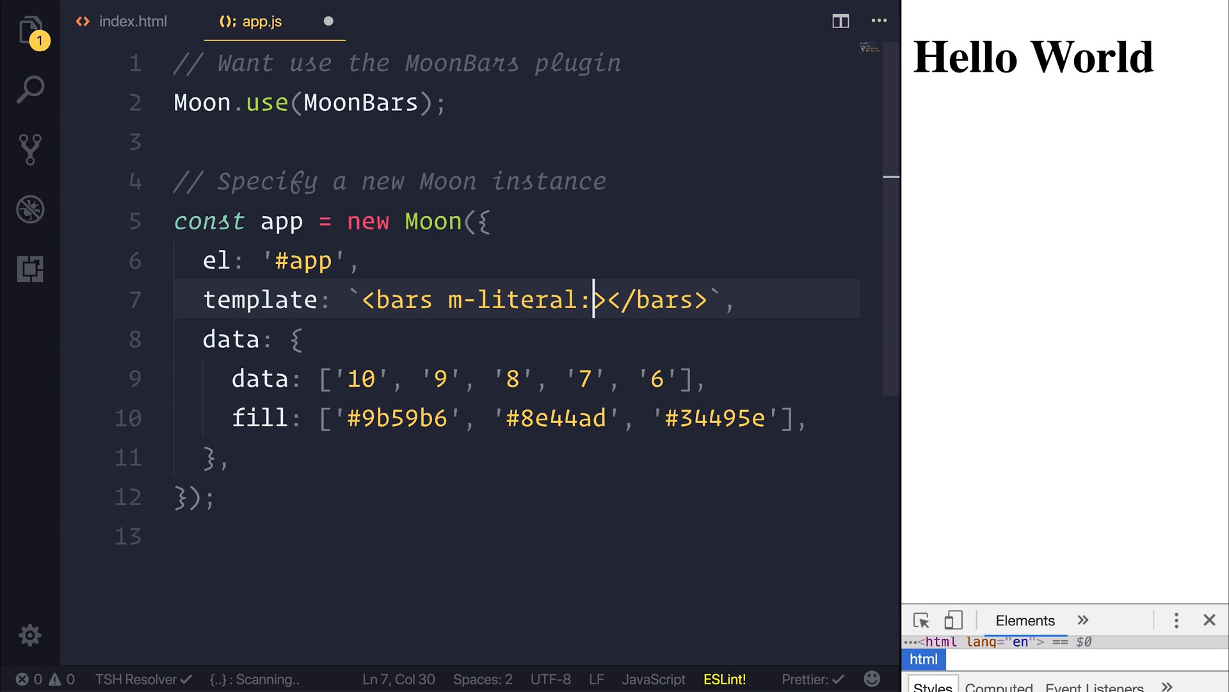
pyautogui.write('data="data" m-l')
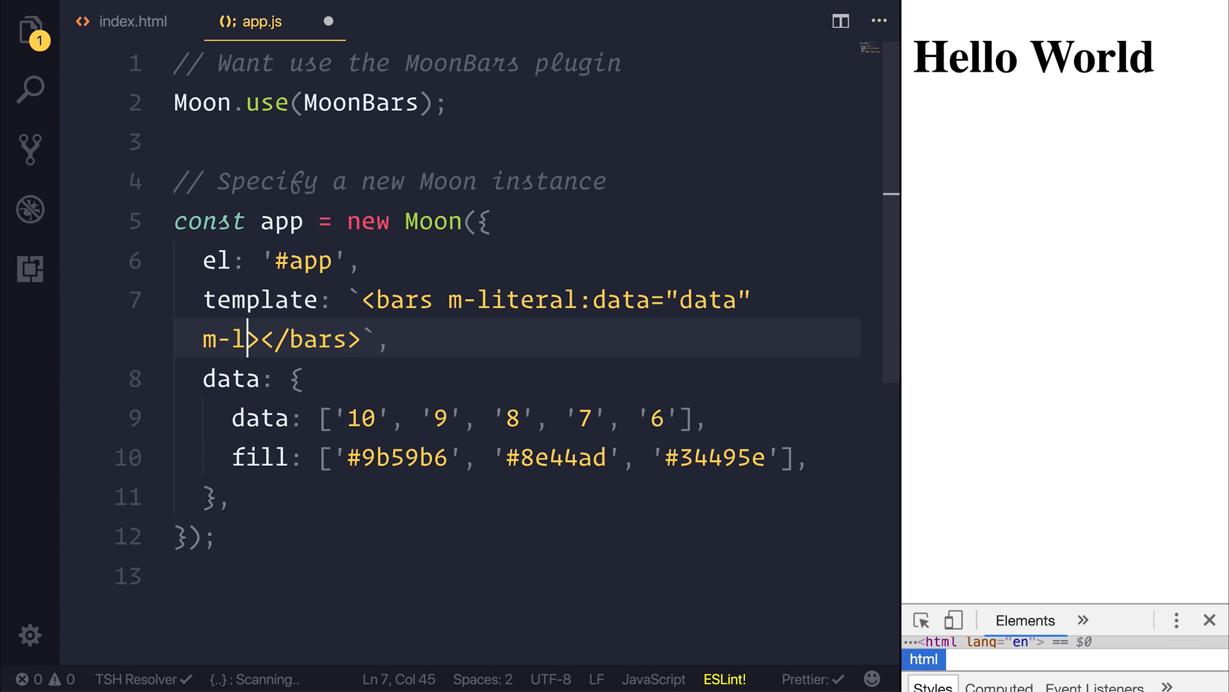
pyautogui.write('iteral:')
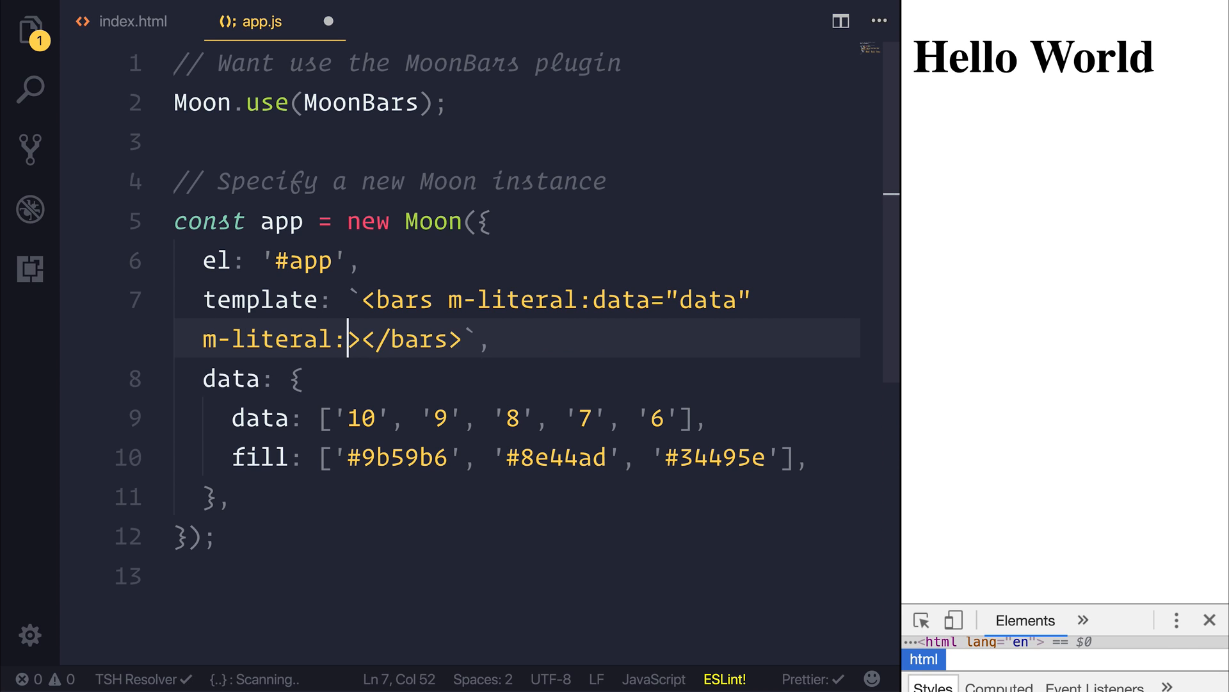
pyautogui.write('fill="fill"')
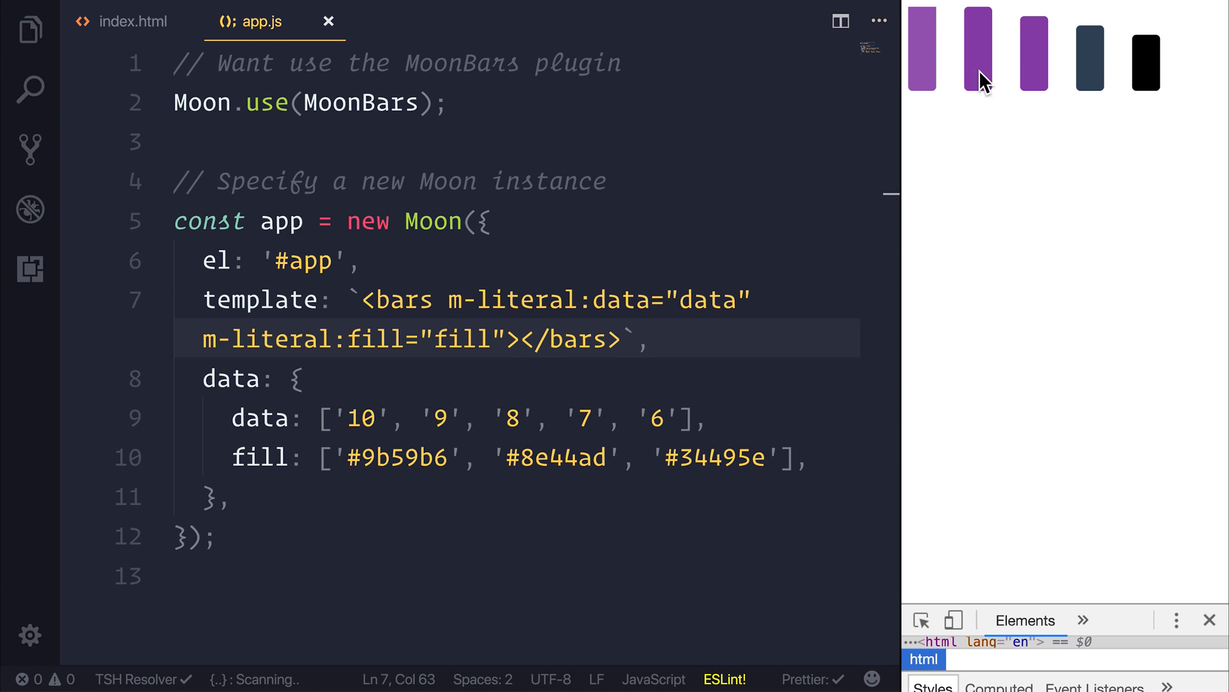
pyautogui.moveTo(885, 333)
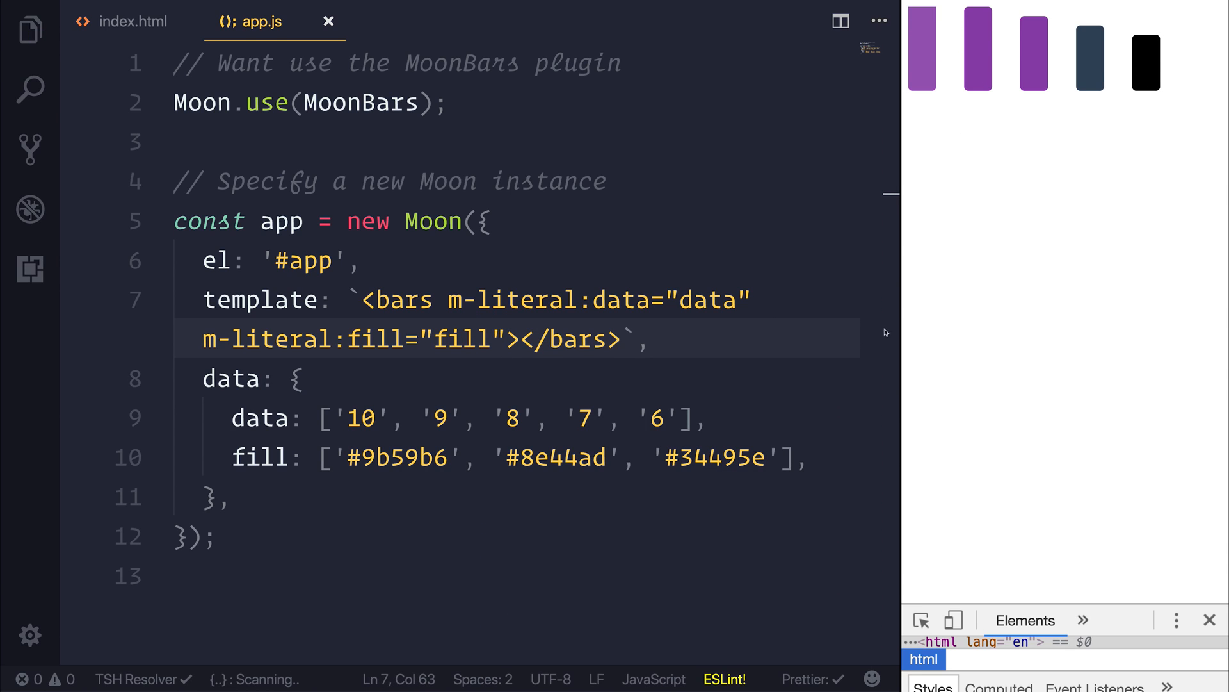
# Append '#2c3e50' as a fourth colour in the fill array so the last bars render navy
pyautogui.doubleClick(714, 458)
pyautogui.write(", '#2c3")
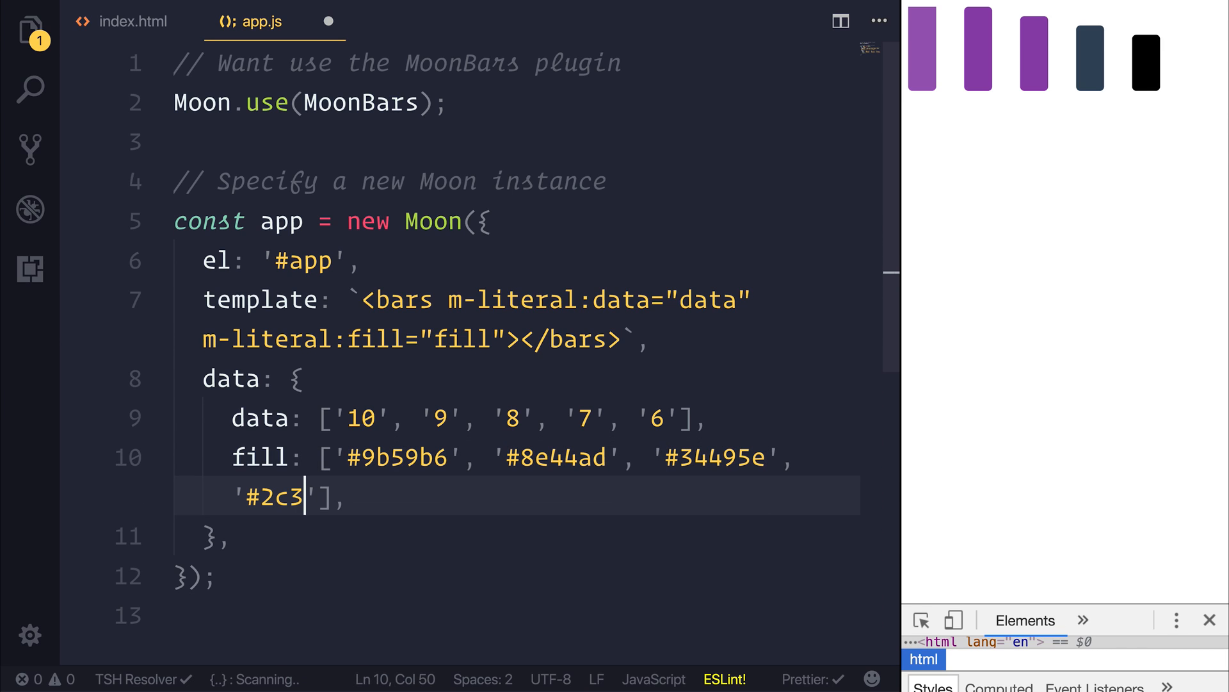
pyautogui.write('e50')
pyautogui.click(519, 320)
pyautogui.write(' h')
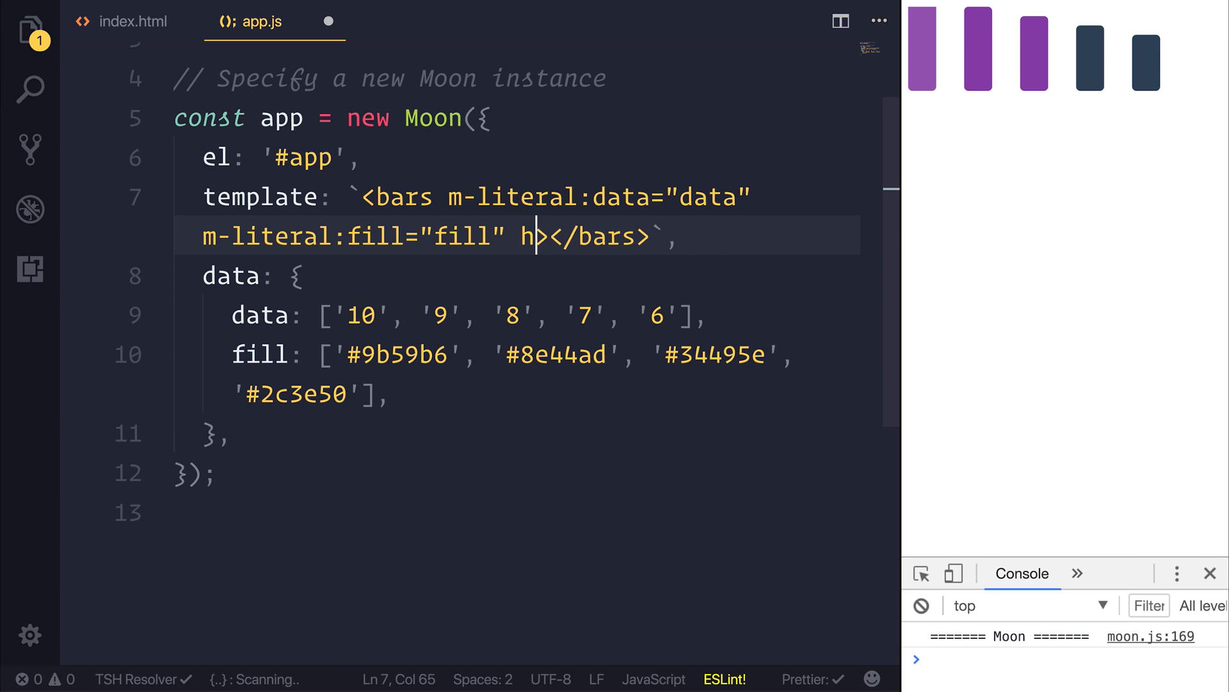
# Set height="200" and width="400" on the bars tag and save app.js
pyautogui.write('eight="200" width="4')
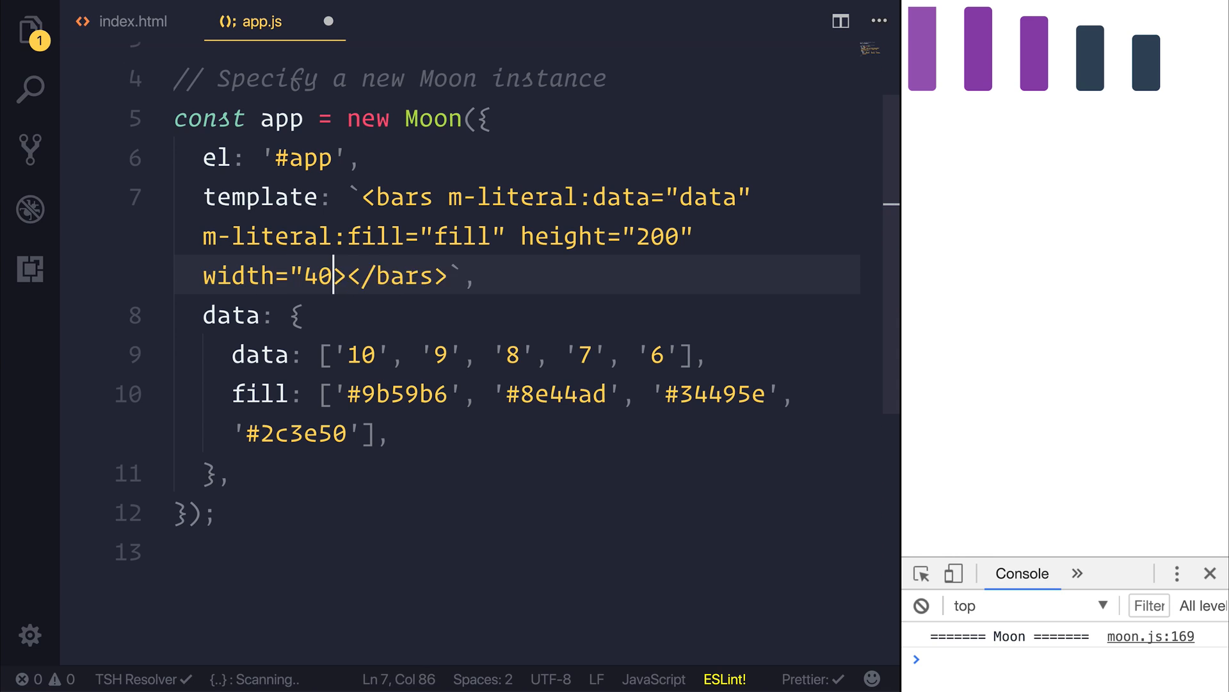
pyautogui.write('0')
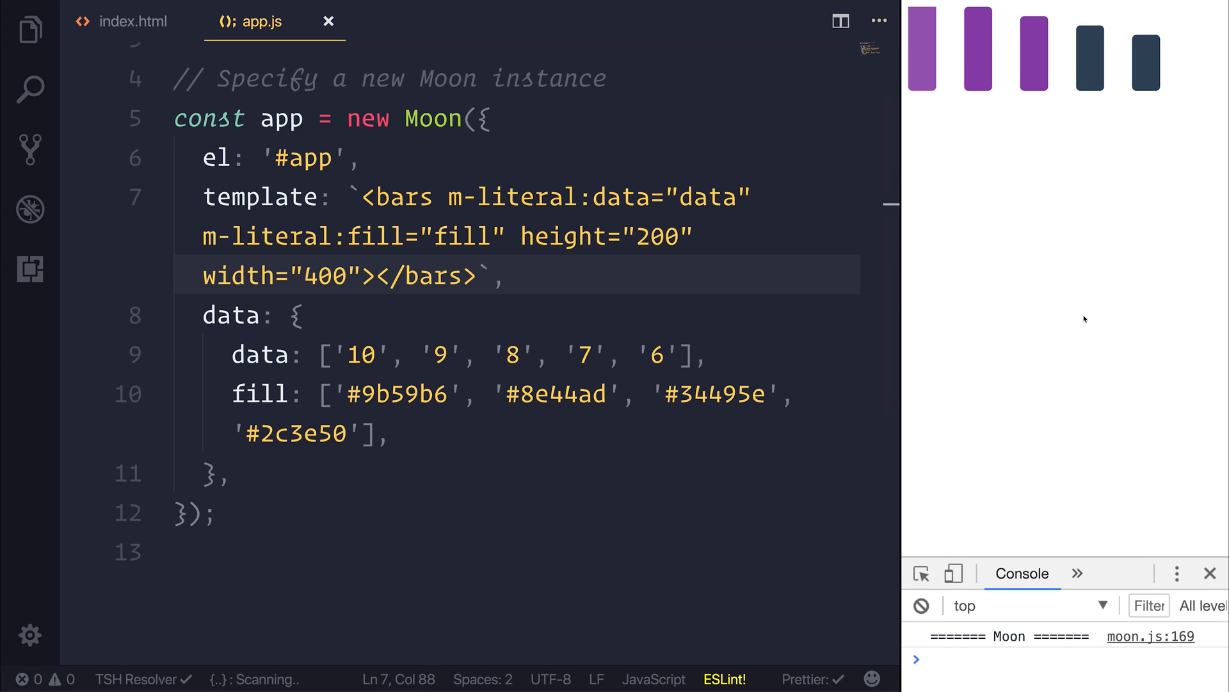